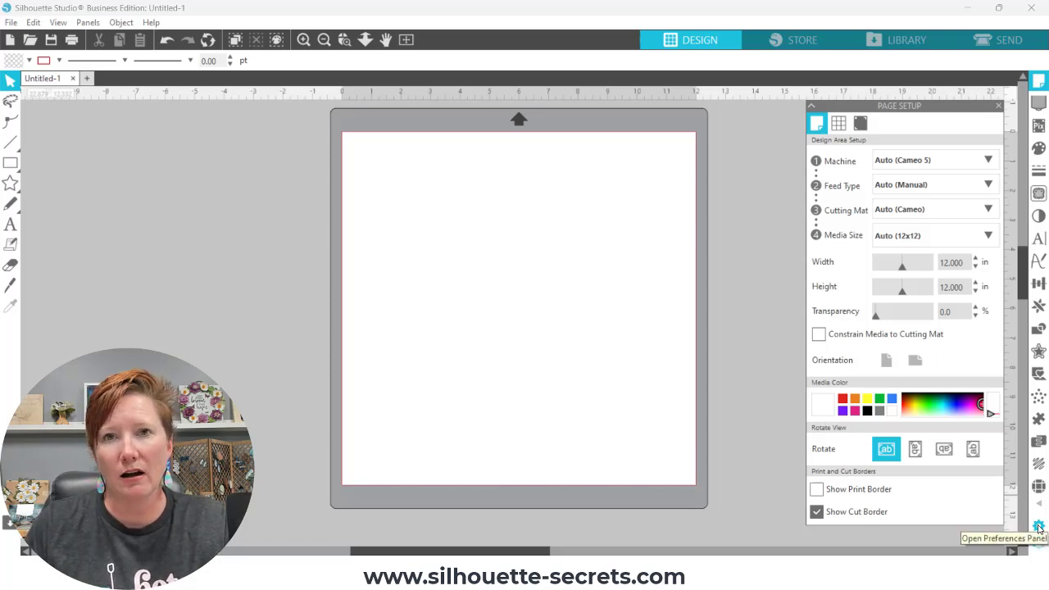
# View the Check for Updates frequency options (daily, weekly, monthly) in Preferences
pyautogui.click(1040, 528)
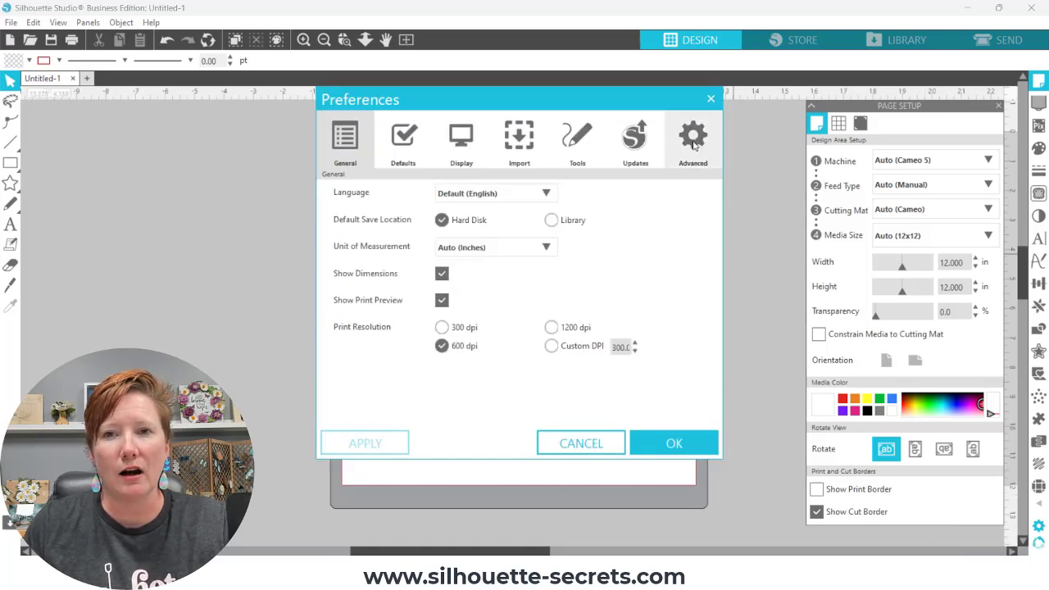
pyautogui.click(636, 139)
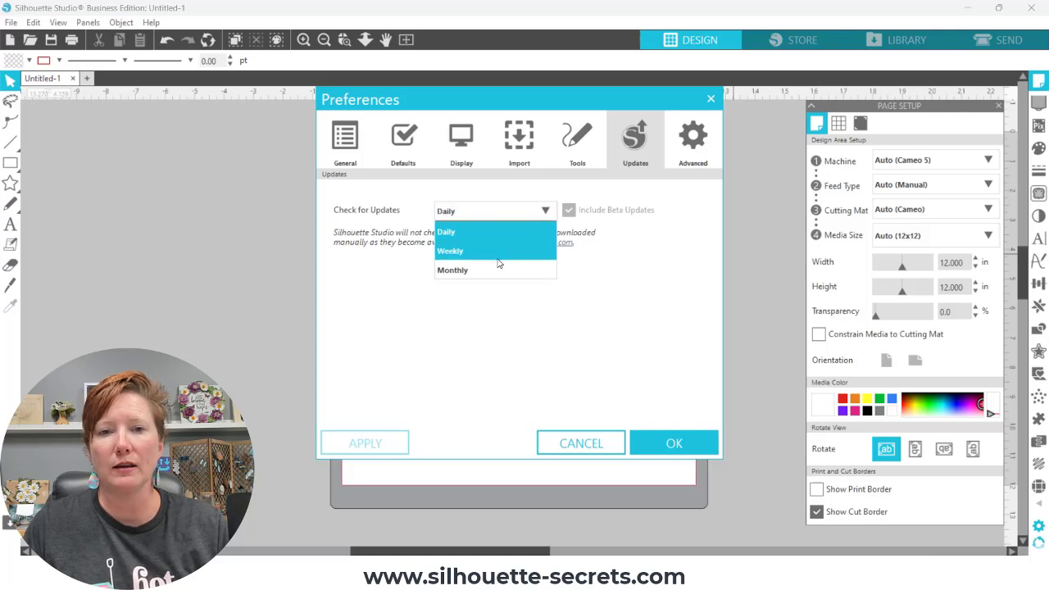
pyautogui.moveTo(491, 271)
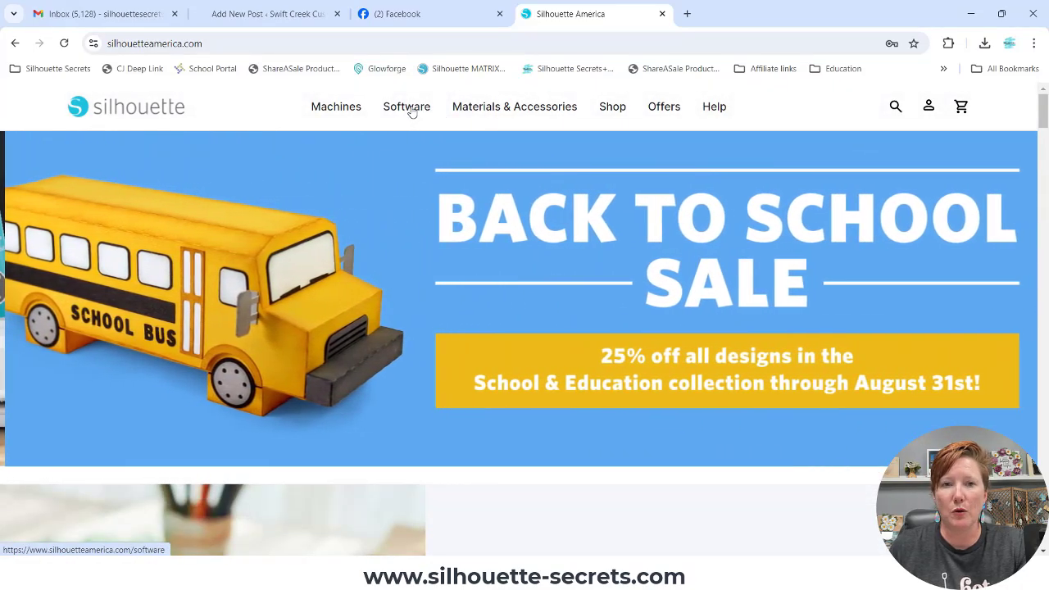
# Go to the Software page and reach the Silhouette Connect section
pyautogui.click(406, 106)
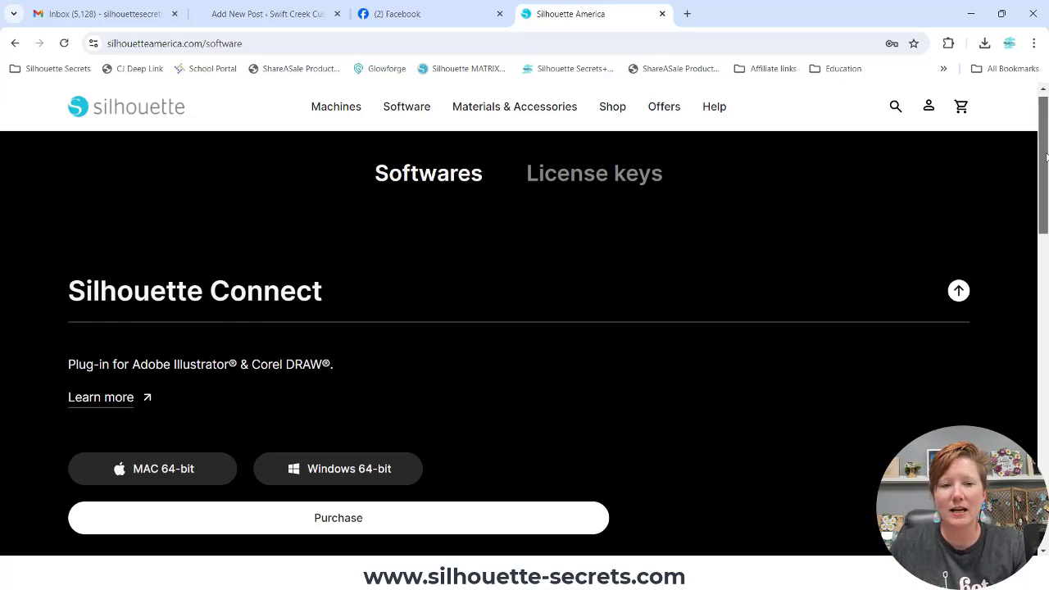
pyautogui.scroll(-3)
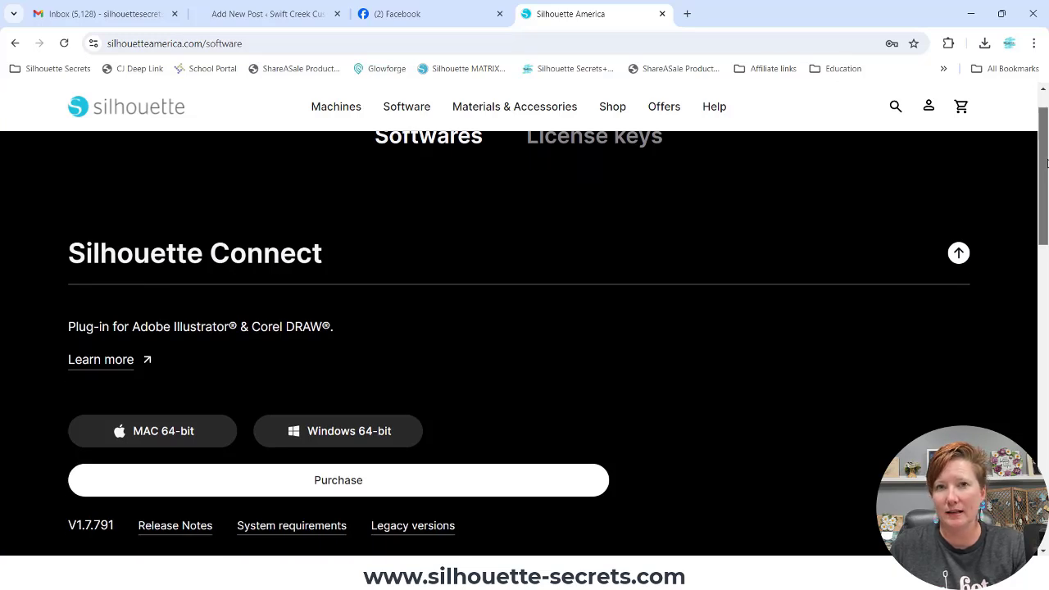
pyautogui.scroll(-3)
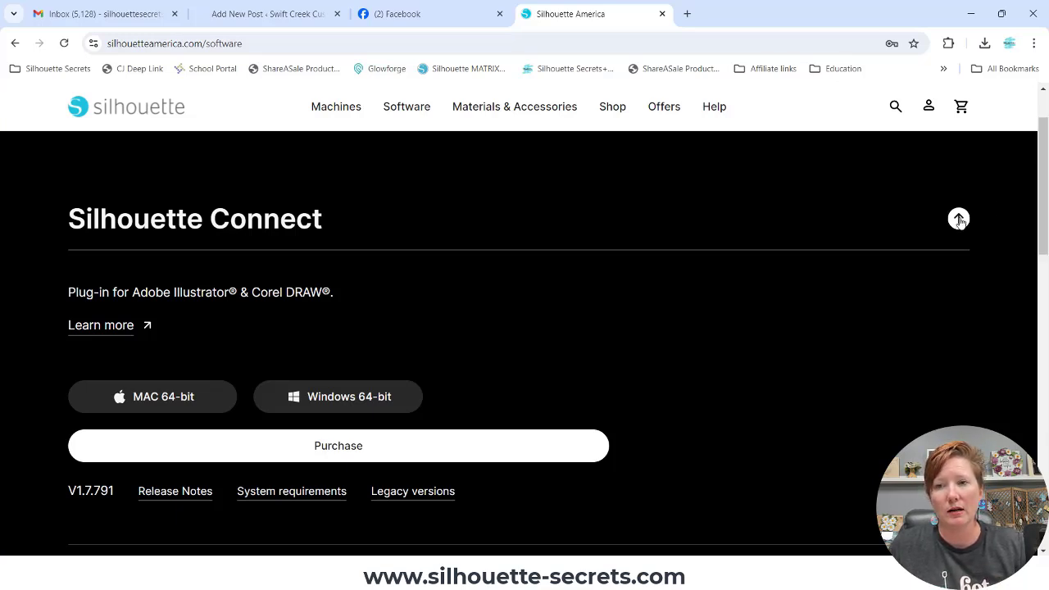
# Scroll to the Silhouette Studio entry showing V4.5.812 downloads and release notes
pyautogui.scroll(-3)
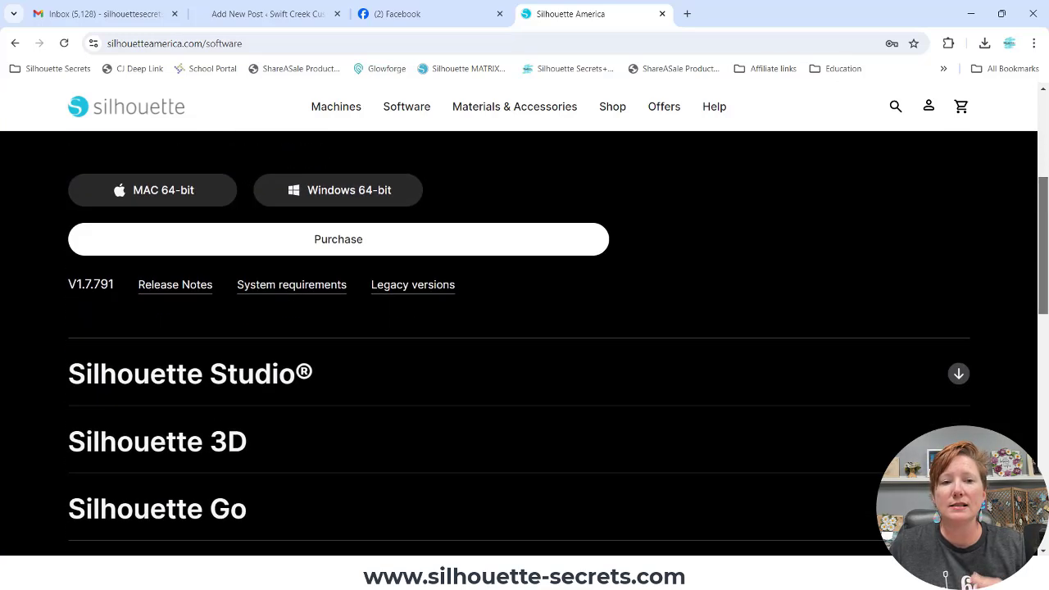
pyautogui.scroll(-3)
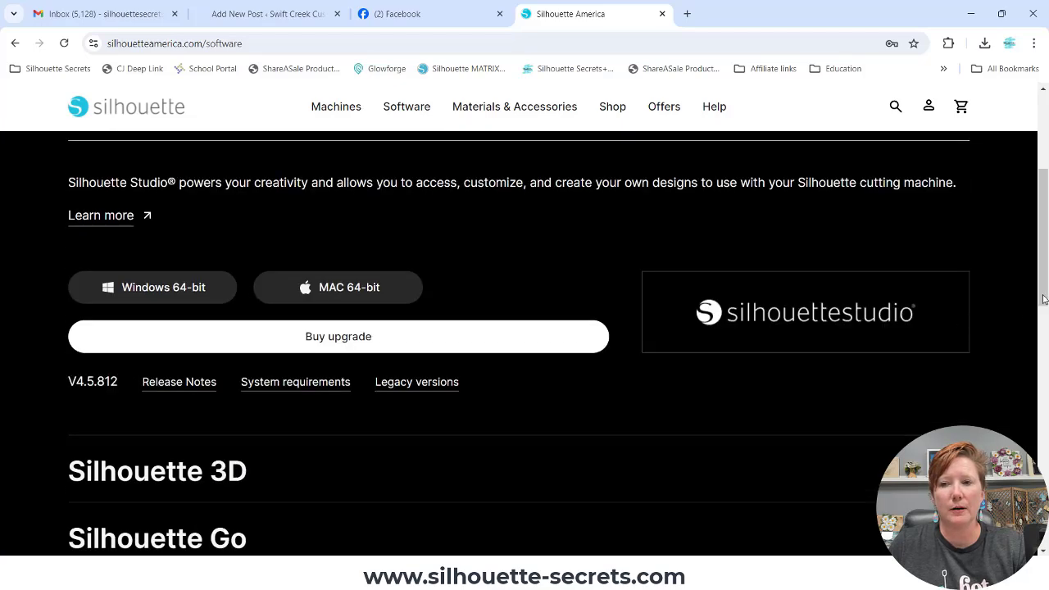
pyautogui.scroll(-3)
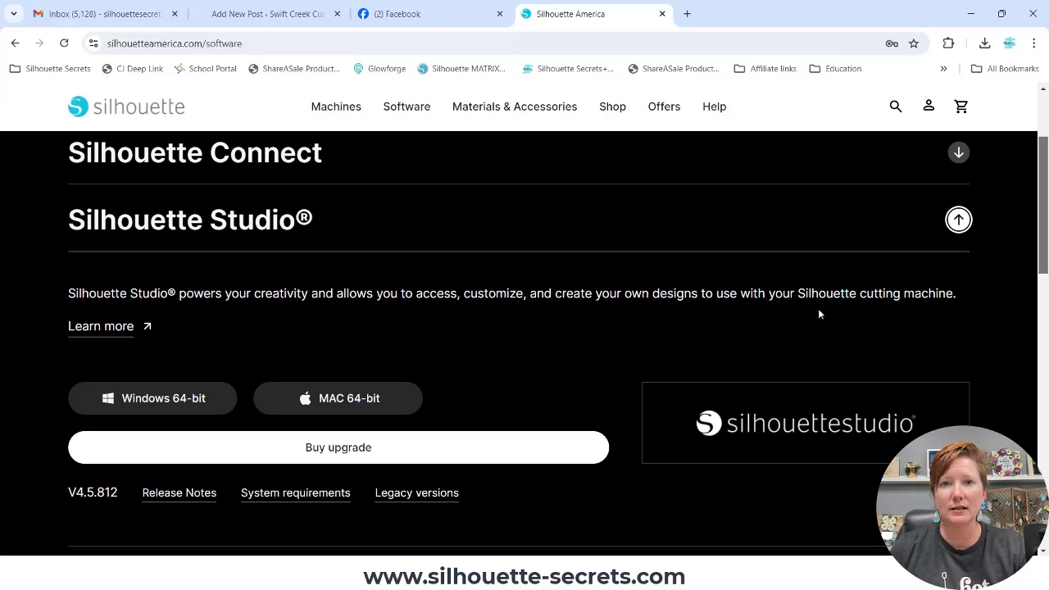
pyautogui.moveTo(773, 324)
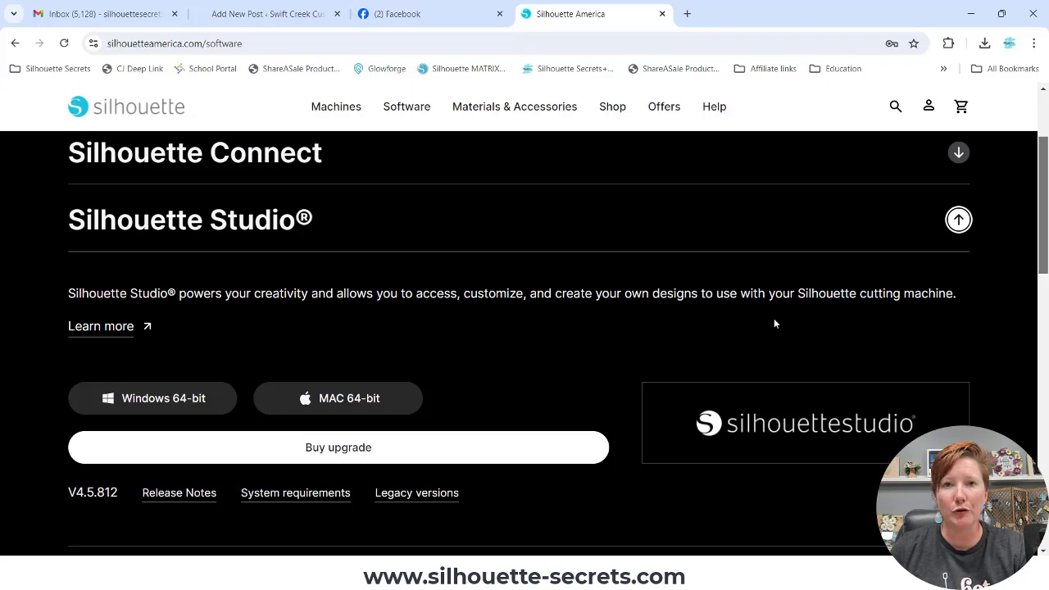
pyautogui.moveTo(498, 501)
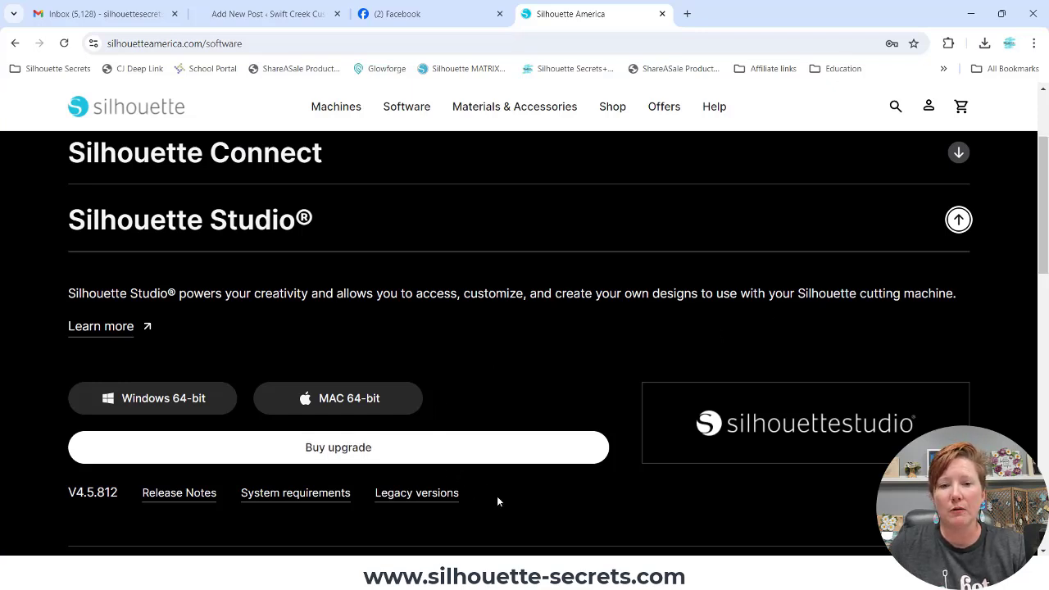
pyautogui.moveTo(416, 492)
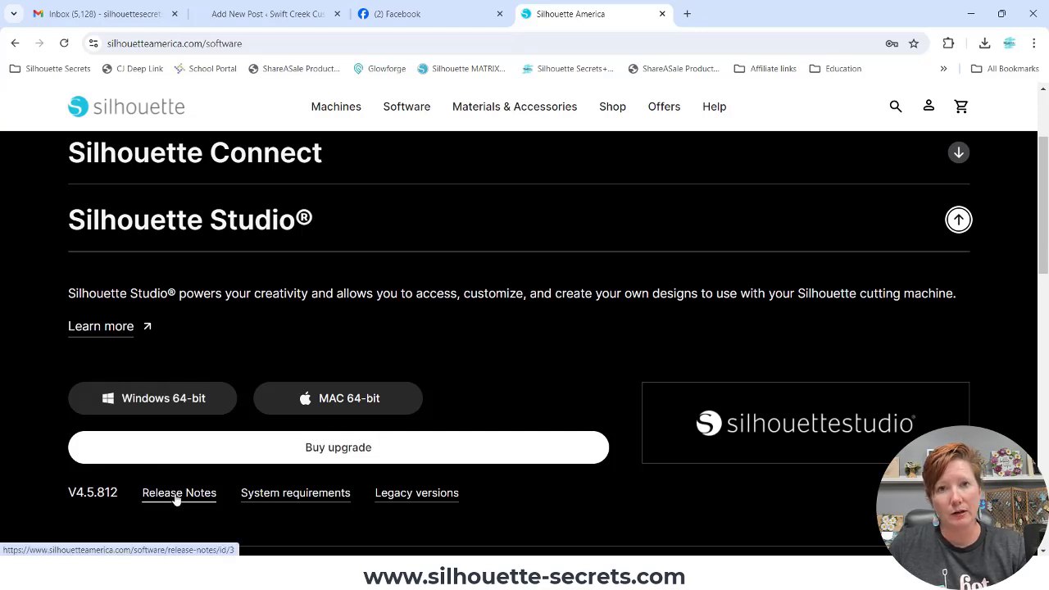
# Load the Silhouette Studio release notes and reach the 4.5.812 entry of 21 Aug 2024
pyautogui.click(179, 492)
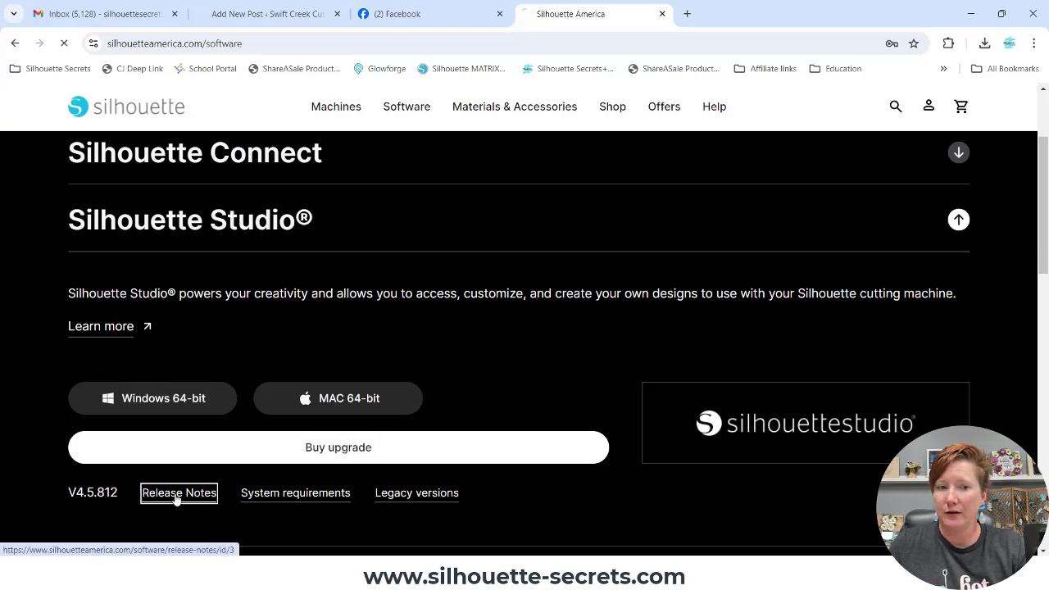
pyautogui.click(178, 492)
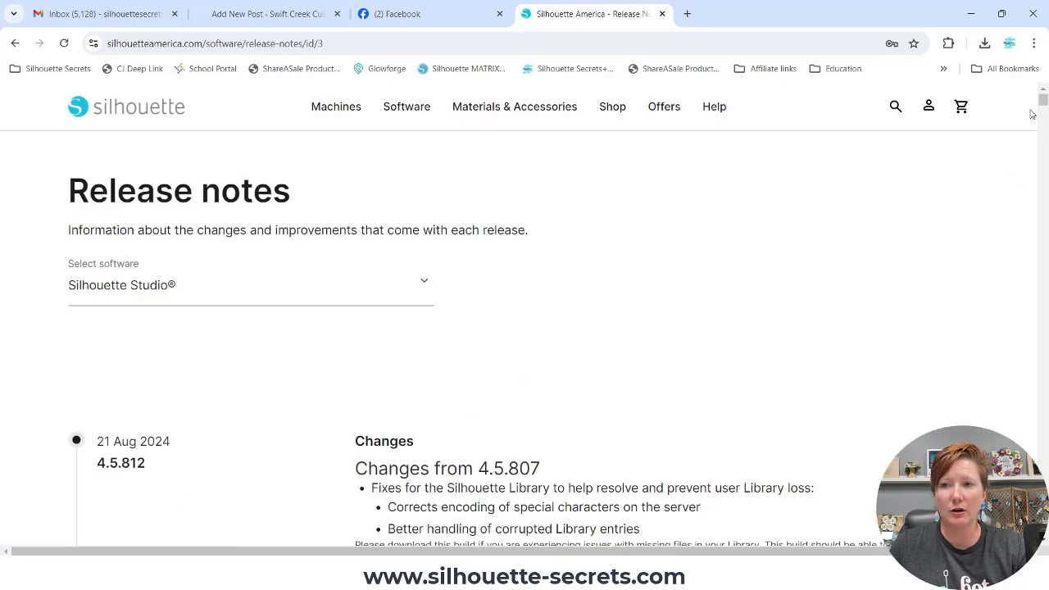
pyautogui.scroll(-3)
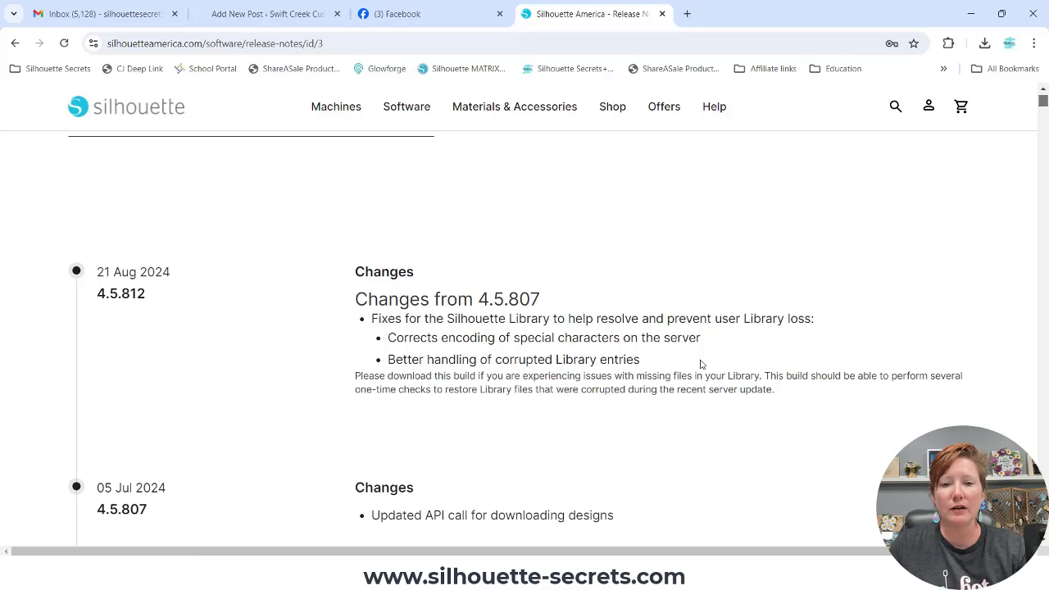
pyautogui.moveTo(706, 343)
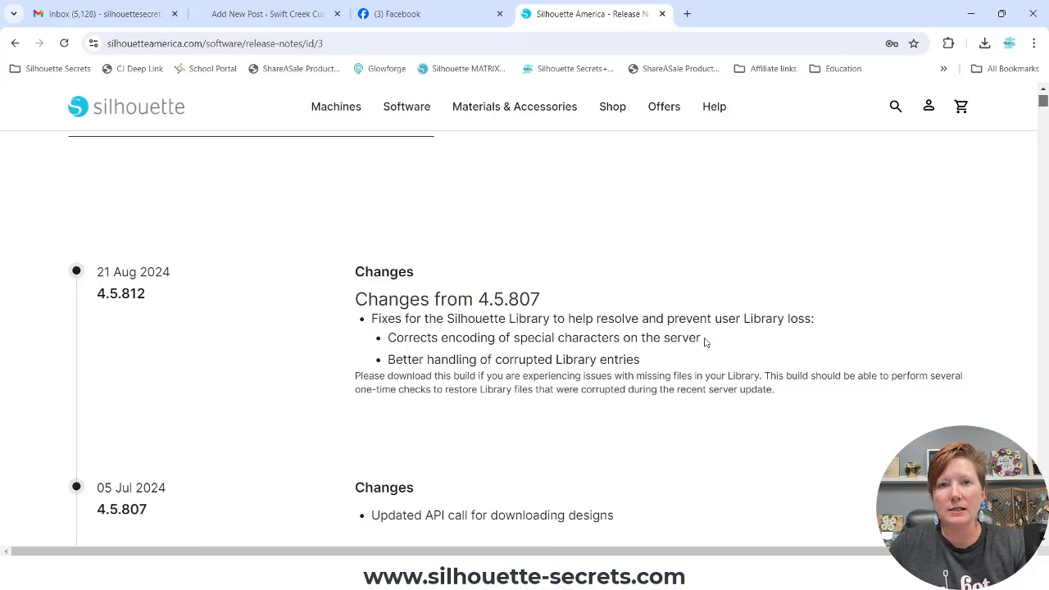
pyautogui.moveTo(800, 390)
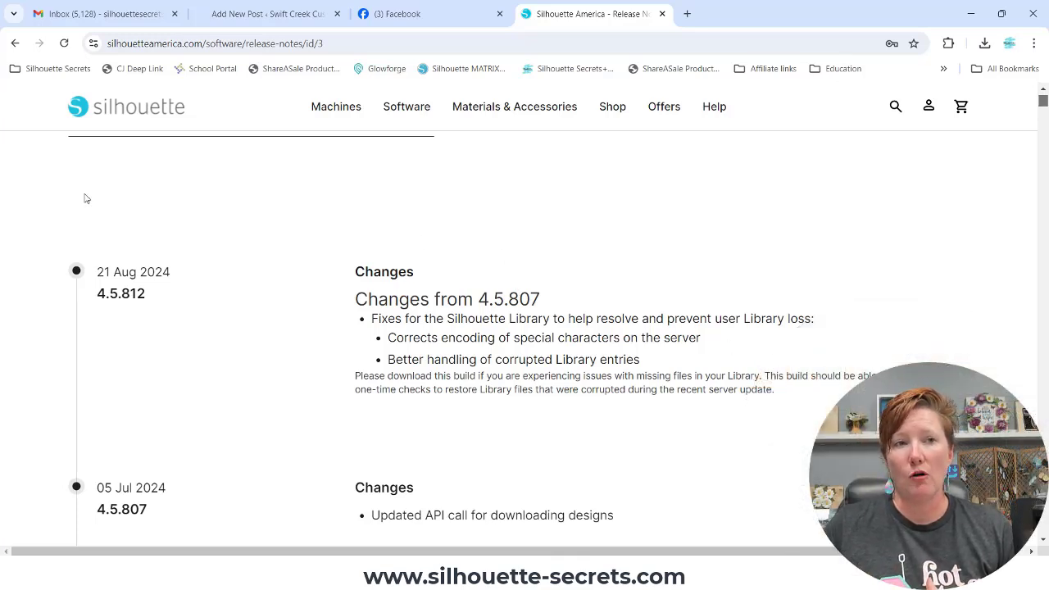
# Go back to the software page and reach the Silhouette Studio 4.5.812 downloads
pyautogui.click(14, 43)
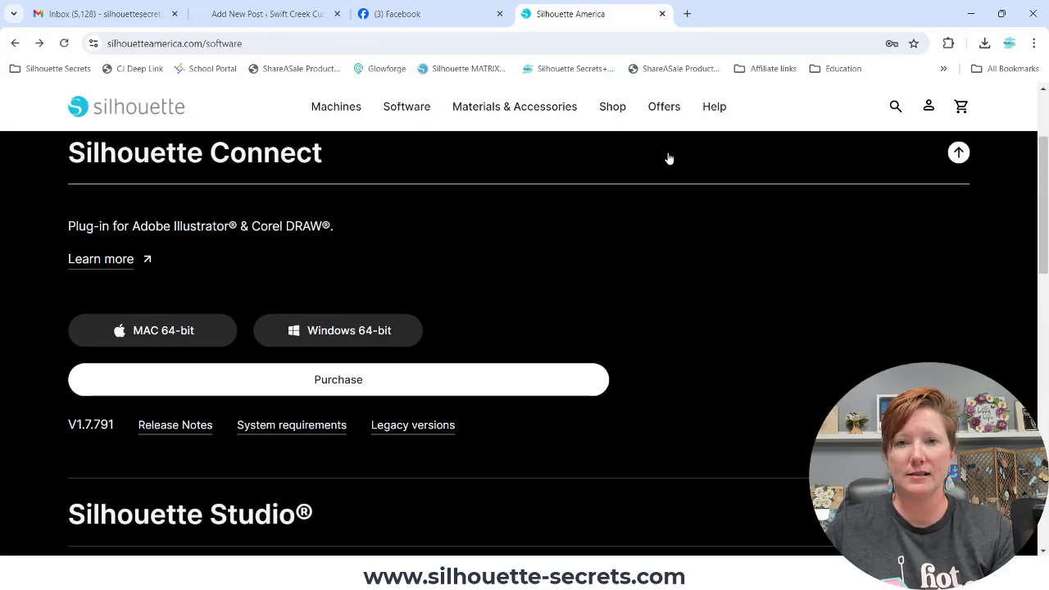
pyautogui.scroll(-3)
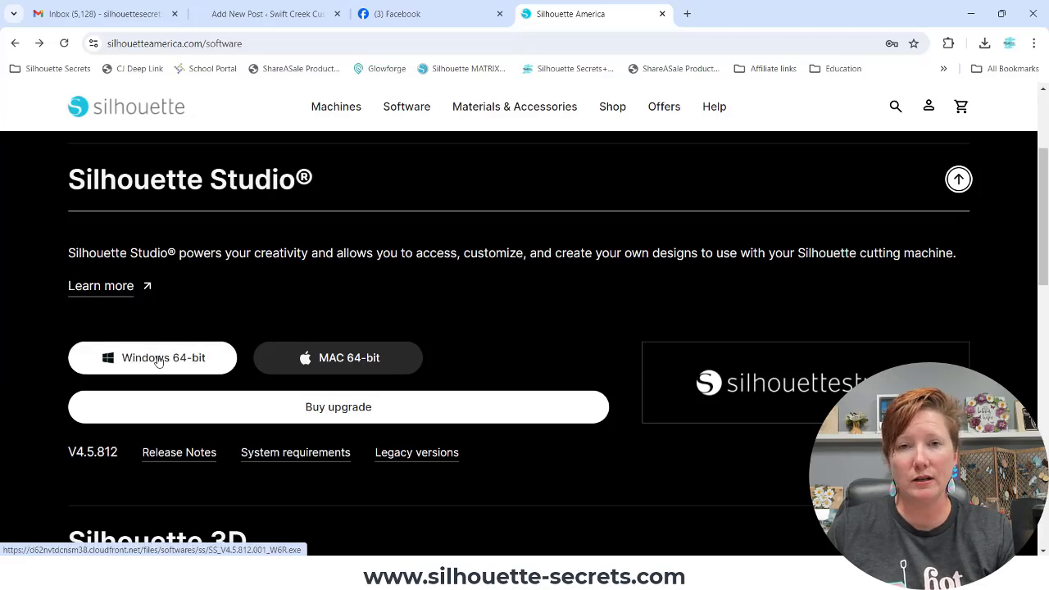
# Download the Windows 64-bit Silhouette Studio 4.5.812 installer to the Desktop
pyautogui.click(151, 357)
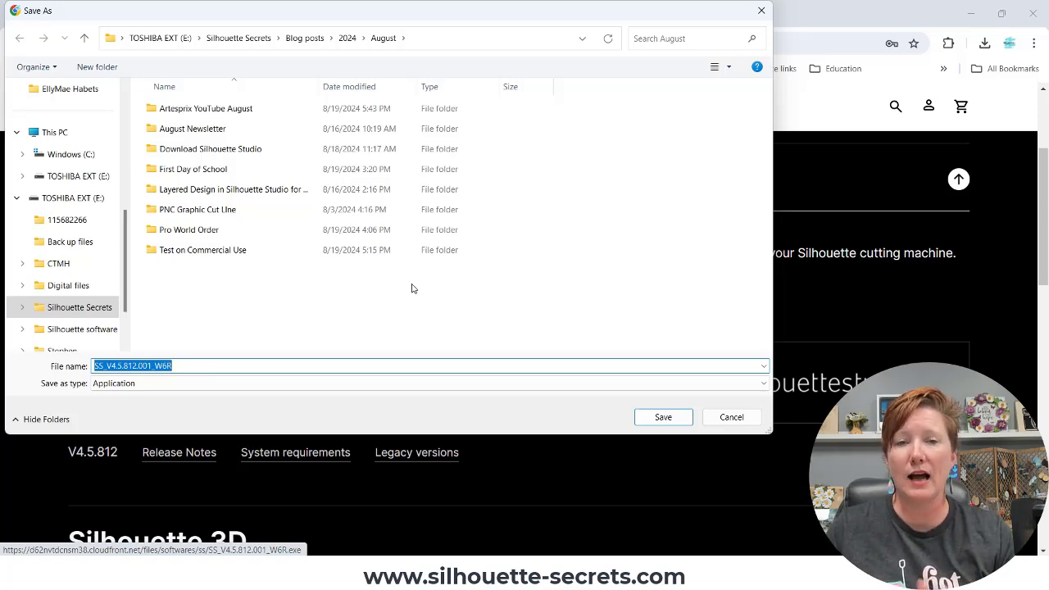
pyautogui.moveTo(354, 288)
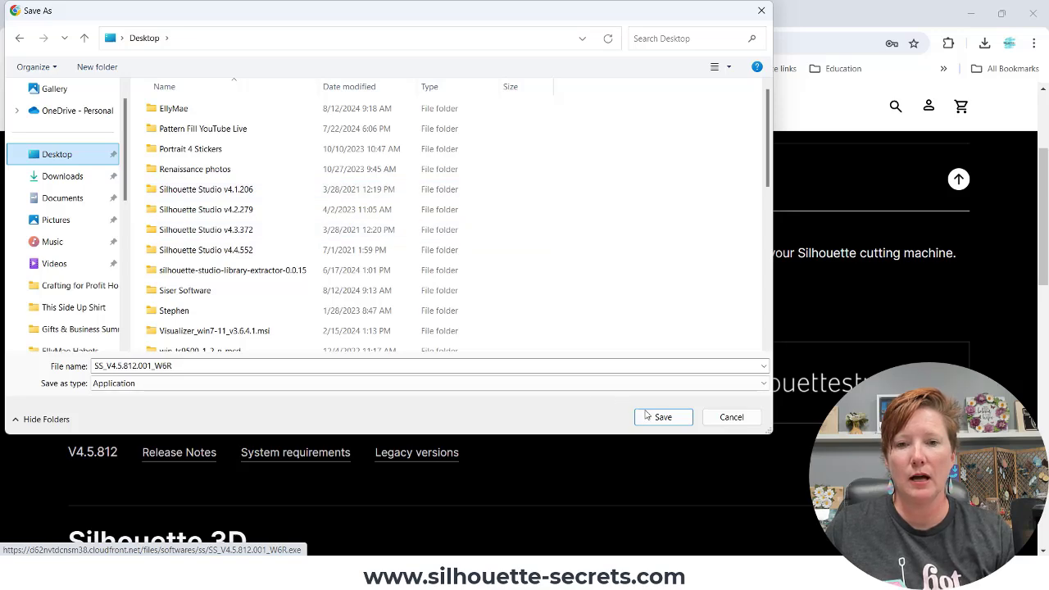
pyautogui.click(662, 418)
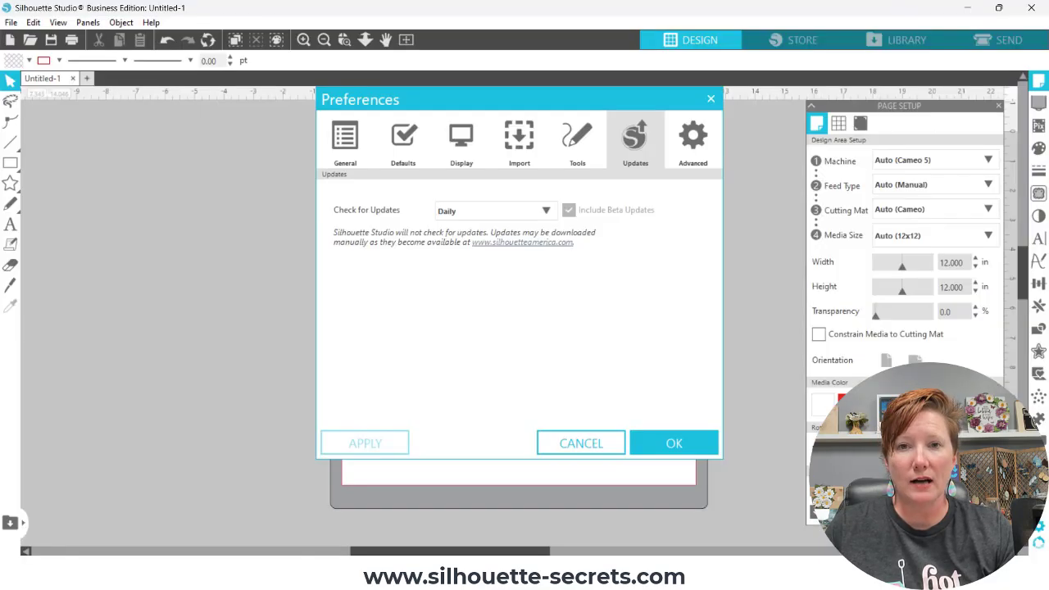
pyautogui.moveTo(581, 443)
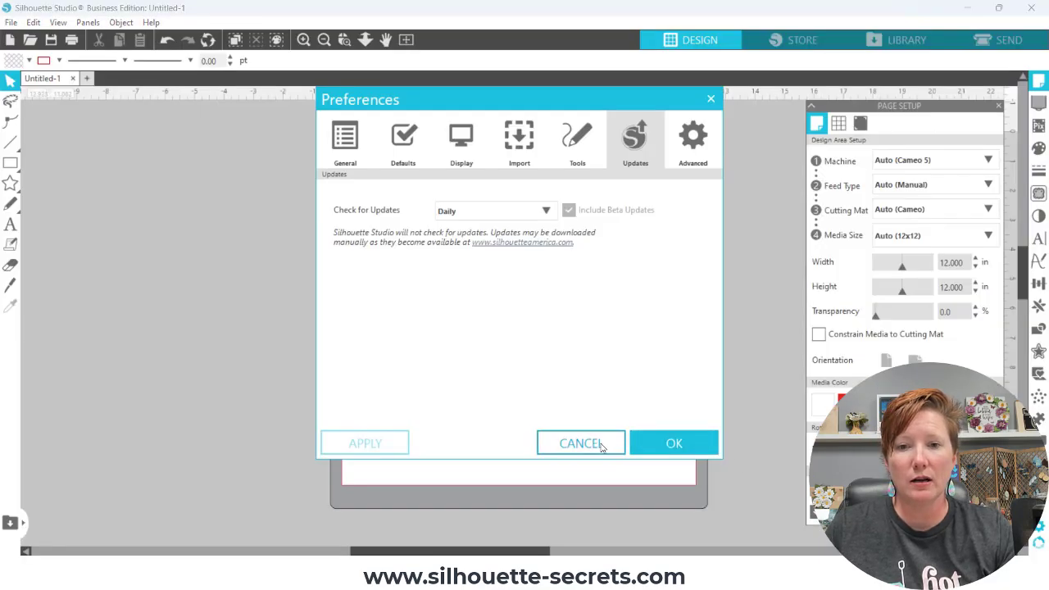
# Dismiss Preferences unchanged and exit Silhouette Studio to the desktop
pyautogui.click(580, 442)
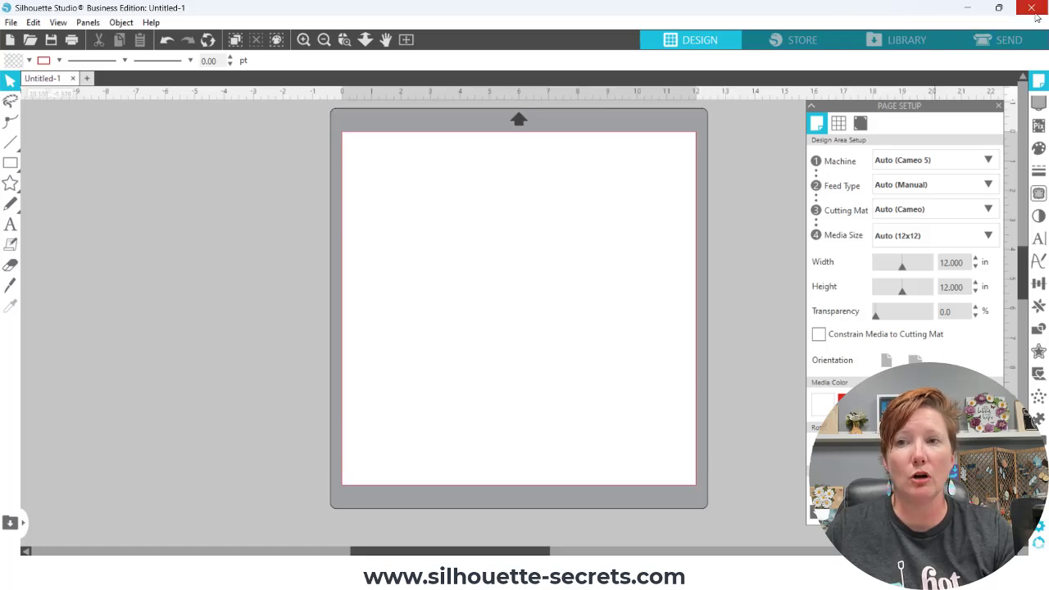
pyautogui.moveTo(1035, 9)
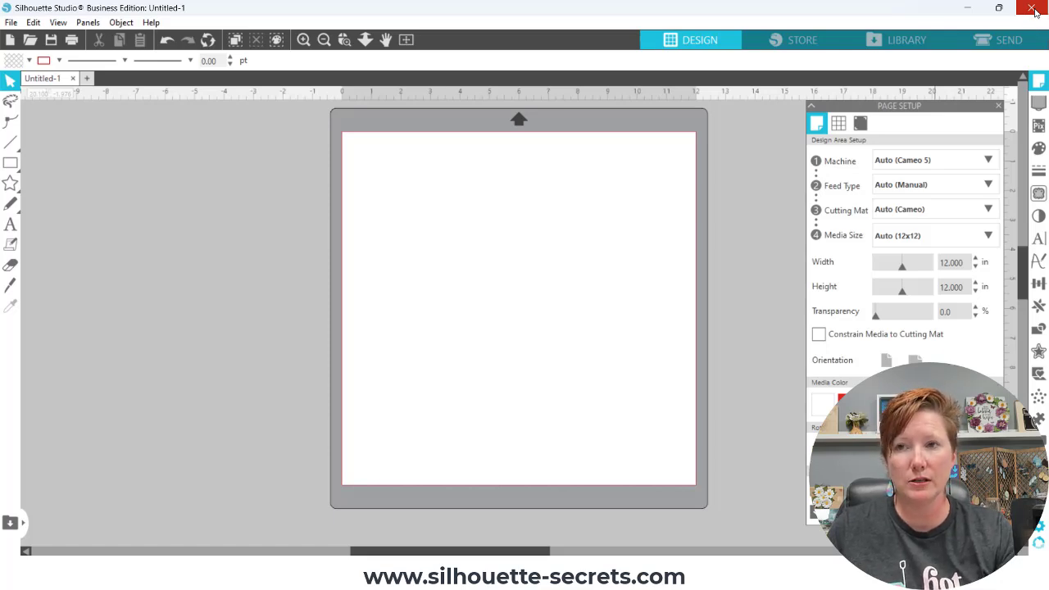
pyautogui.click(1033, 8)
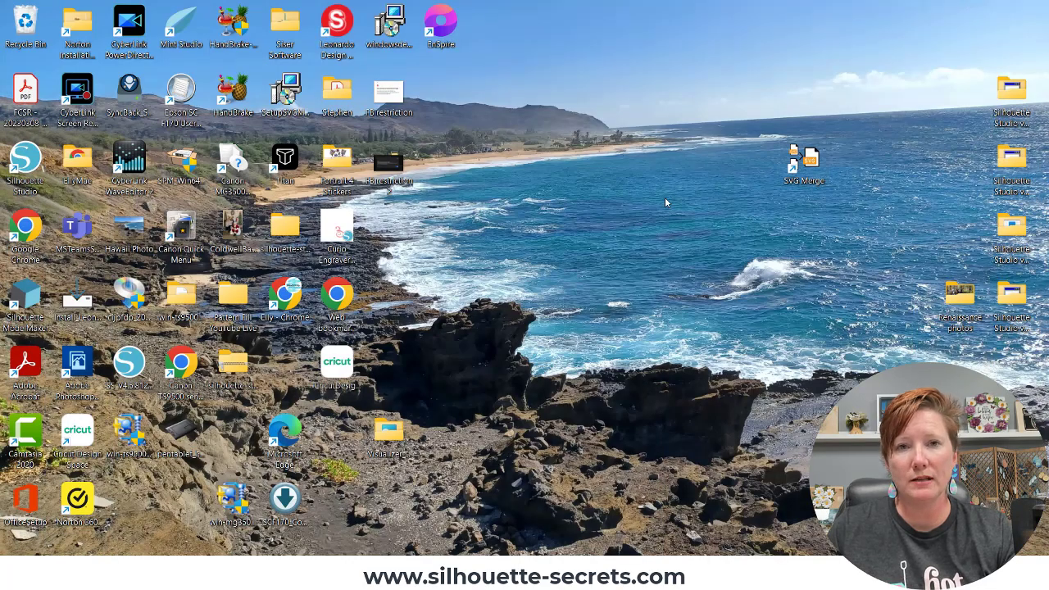
pyautogui.moveTo(668, 221)
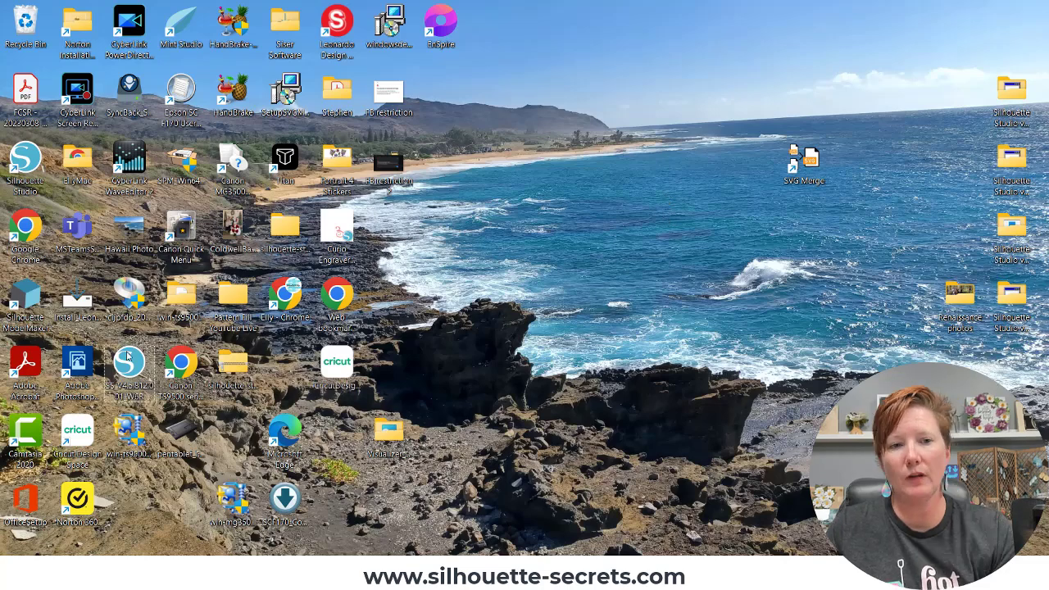
pyautogui.moveTo(127, 362)
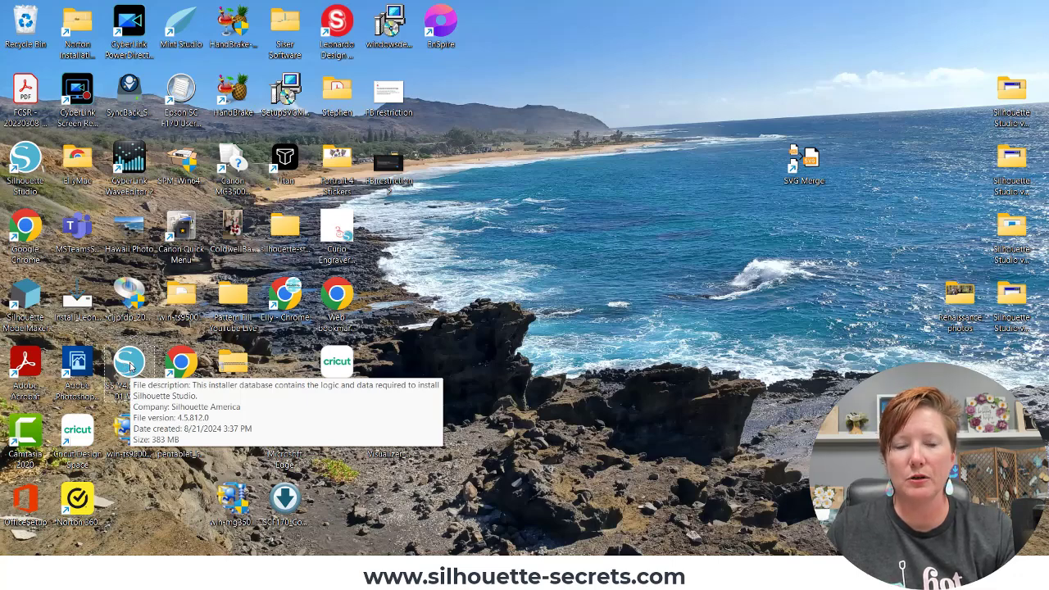
# Run the Silhouette Studio installer from the desktop
pyautogui.doubleClick(128, 360)
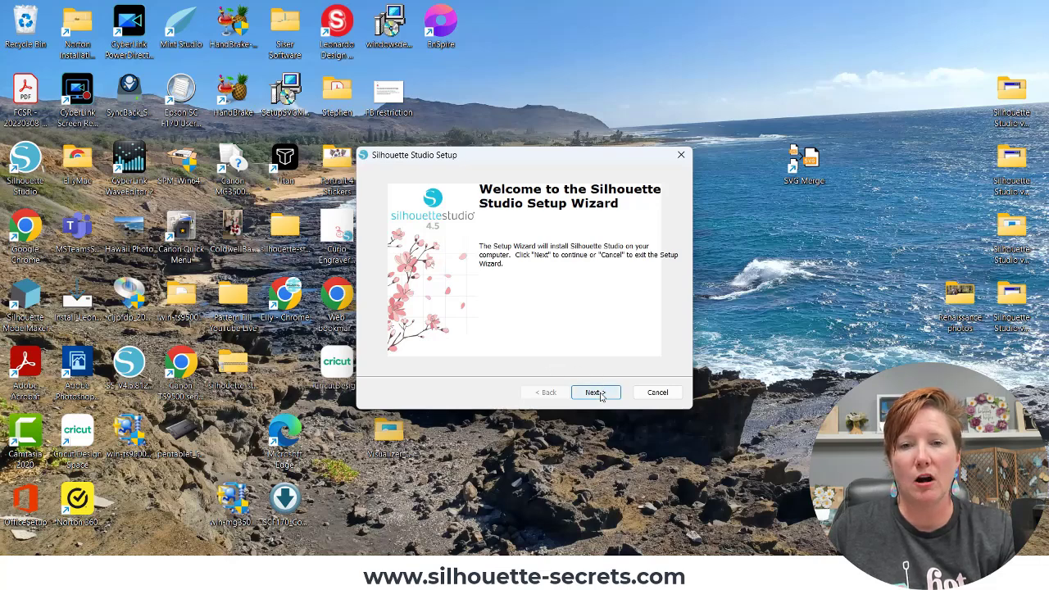
# Install Silhouette Studio 4.5 to the default folder and finish with Launch checked
pyautogui.click(595, 392)
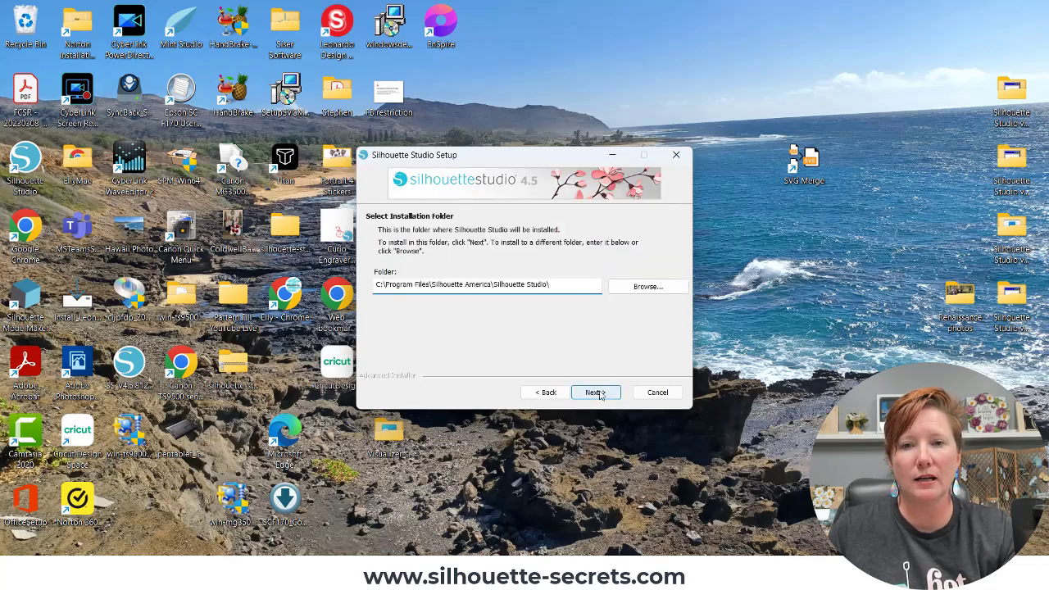
pyautogui.click(593, 392)
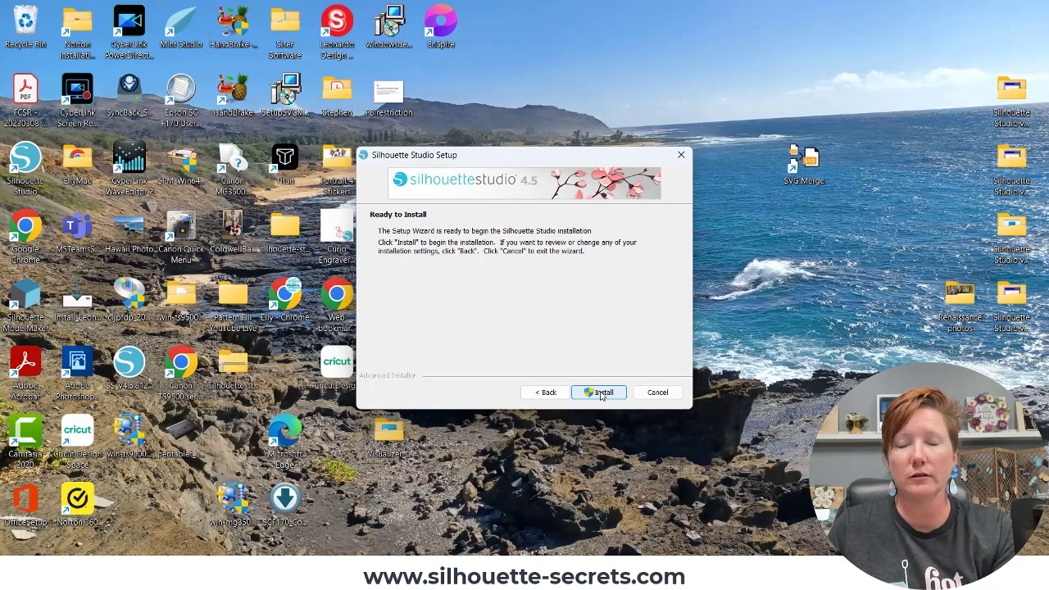
pyautogui.click(598, 392)
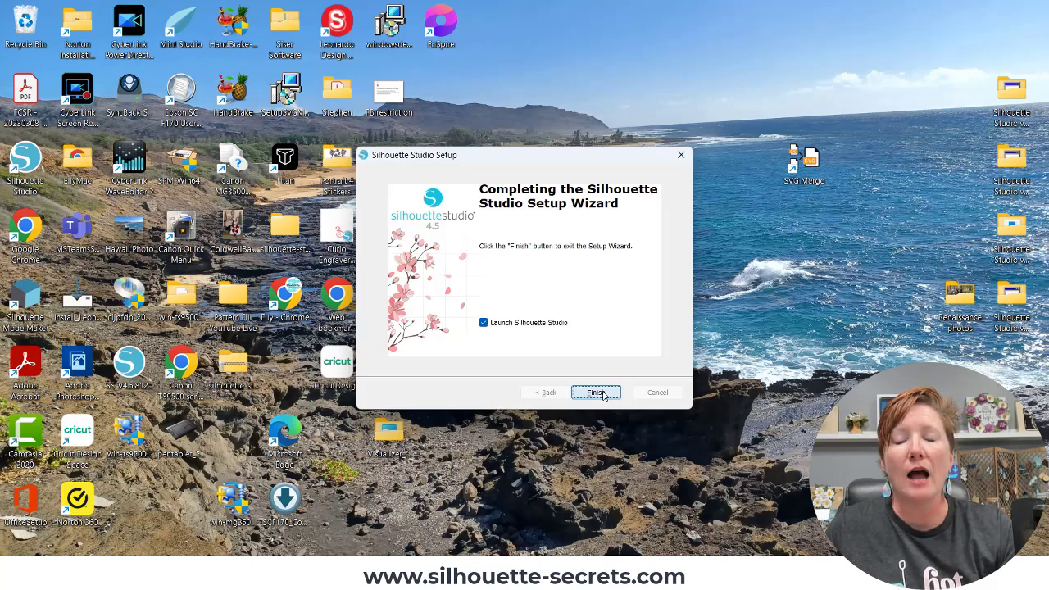
pyautogui.click(597, 391)
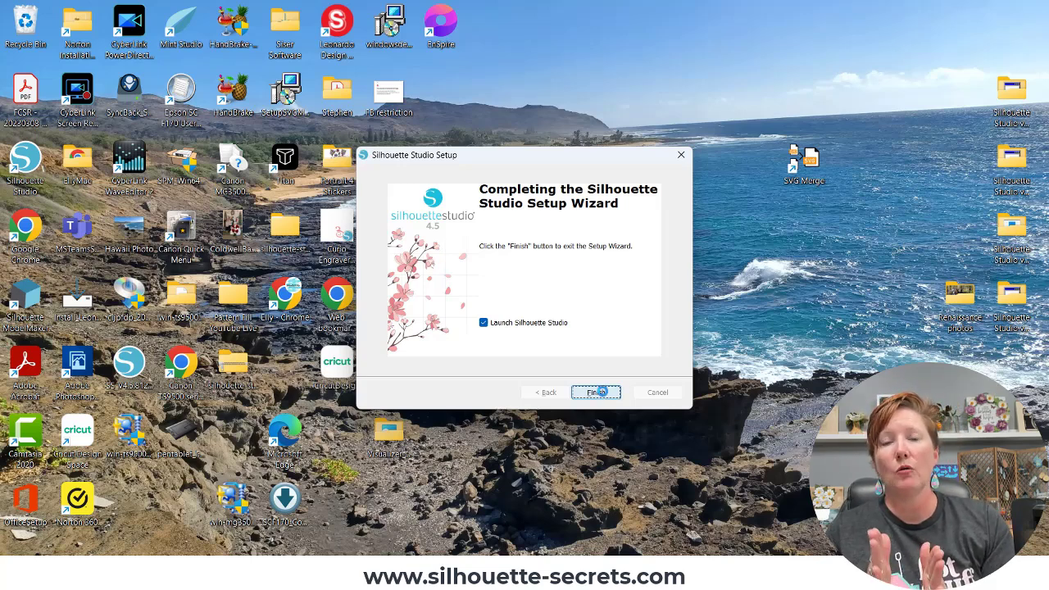
pyautogui.click(597, 392)
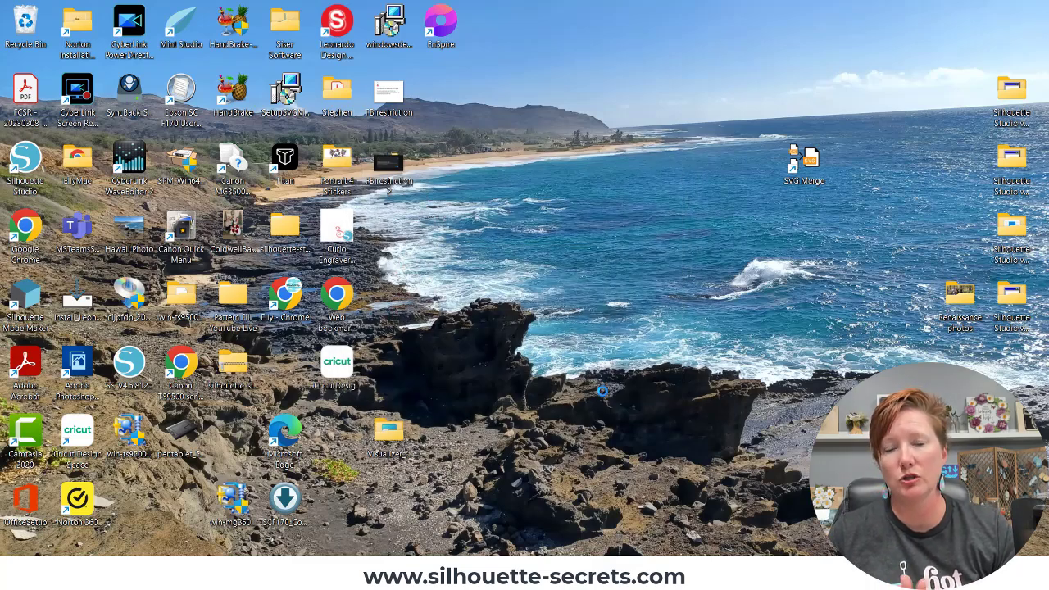
# Launch Silhouette Studio from its desktop shortcut to a blank Untitled-1 page
pyautogui.doubleClick(26, 164)
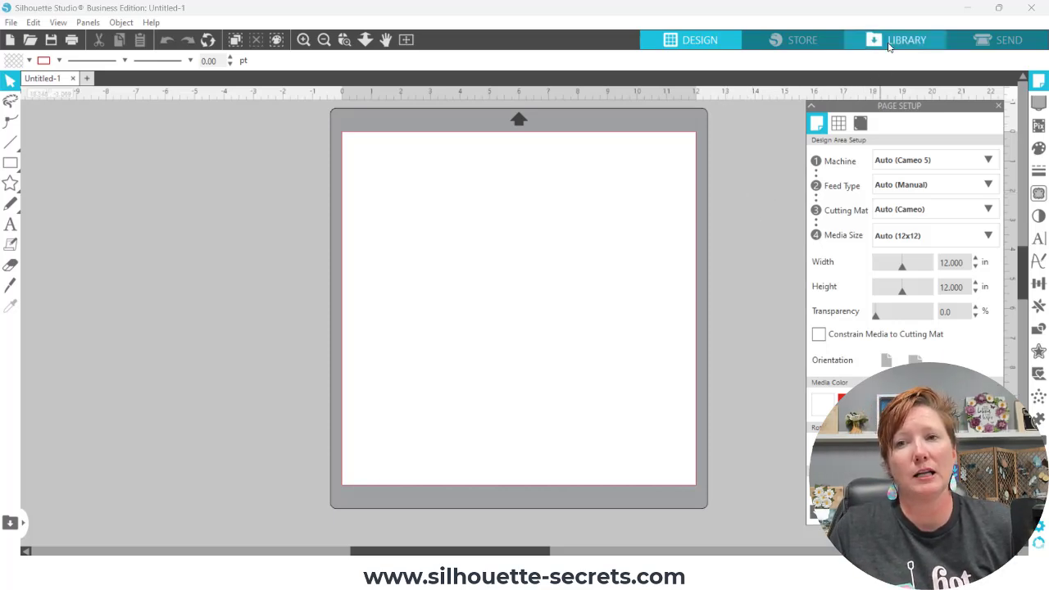
pyautogui.moveTo(908, 39)
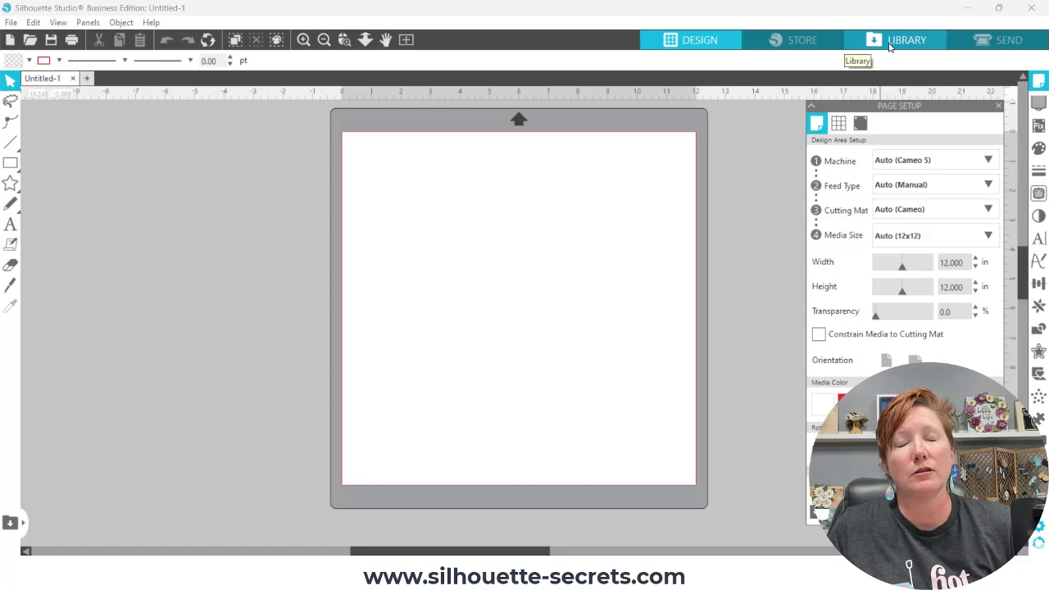
# Switch to the Library so the design folders appear and syncing begins
pyautogui.click(908, 40)
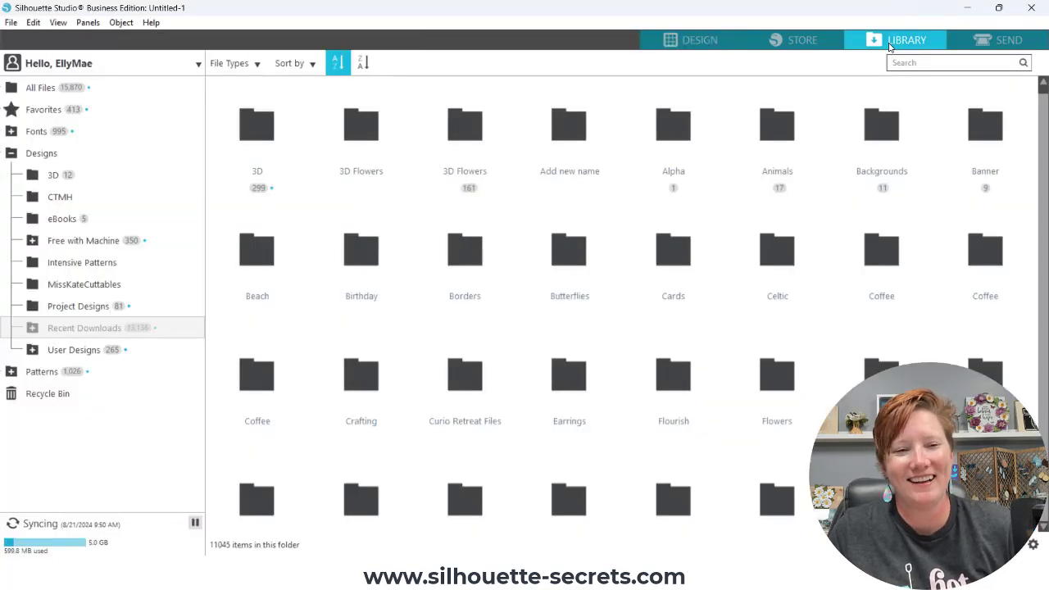
pyautogui.moveTo(172, 429)
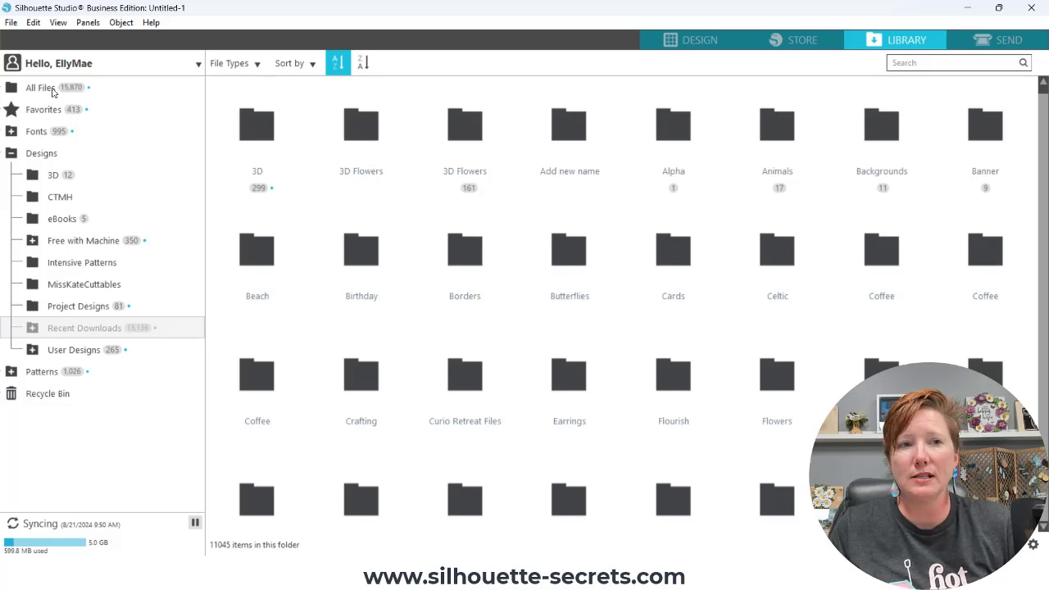
# Show All Files and retry the failed 'With My Whole Heart' canvas vinyl download
pyautogui.click(40, 87)
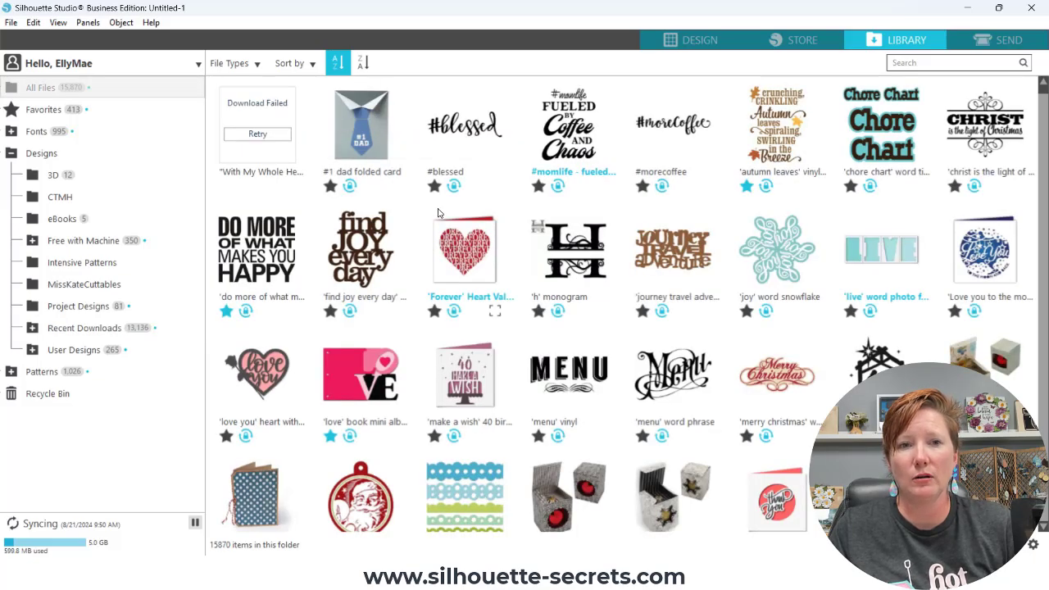
pyautogui.moveTo(270, 141)
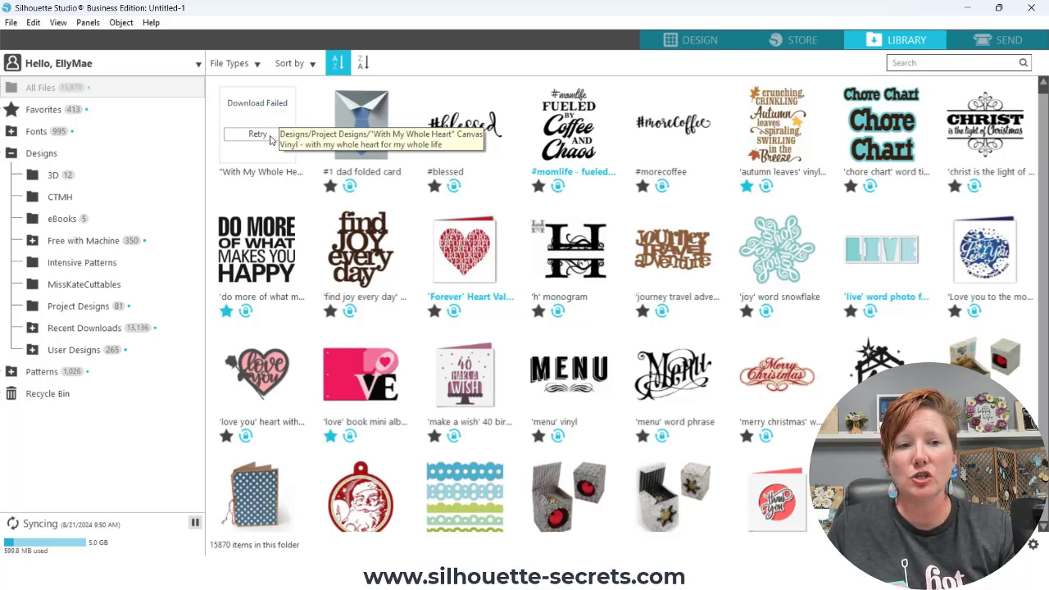
pyautogui.click(257, 135)
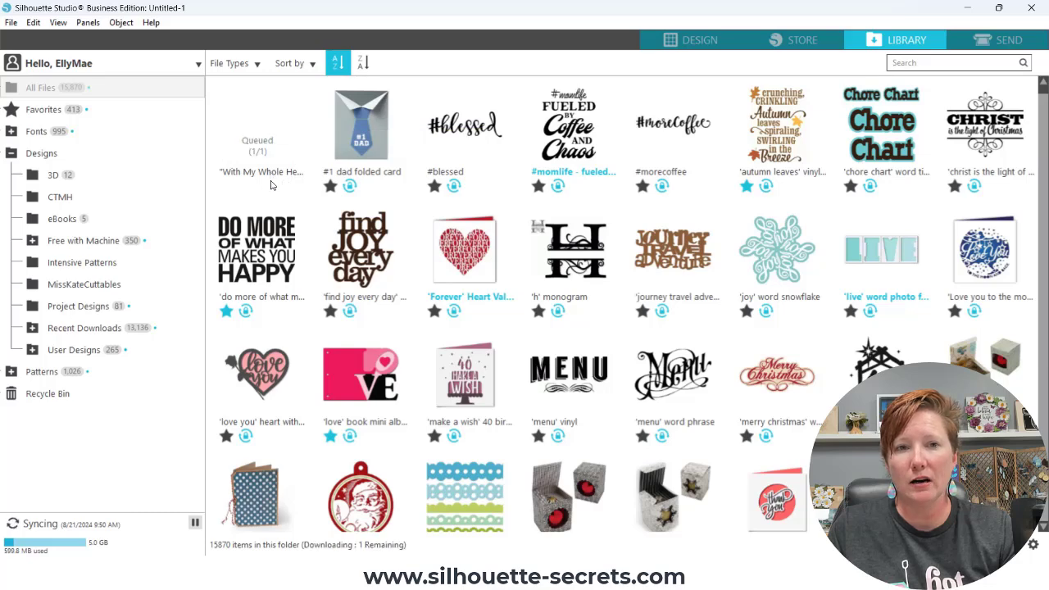
pyautogui.moveTo(270, 184)
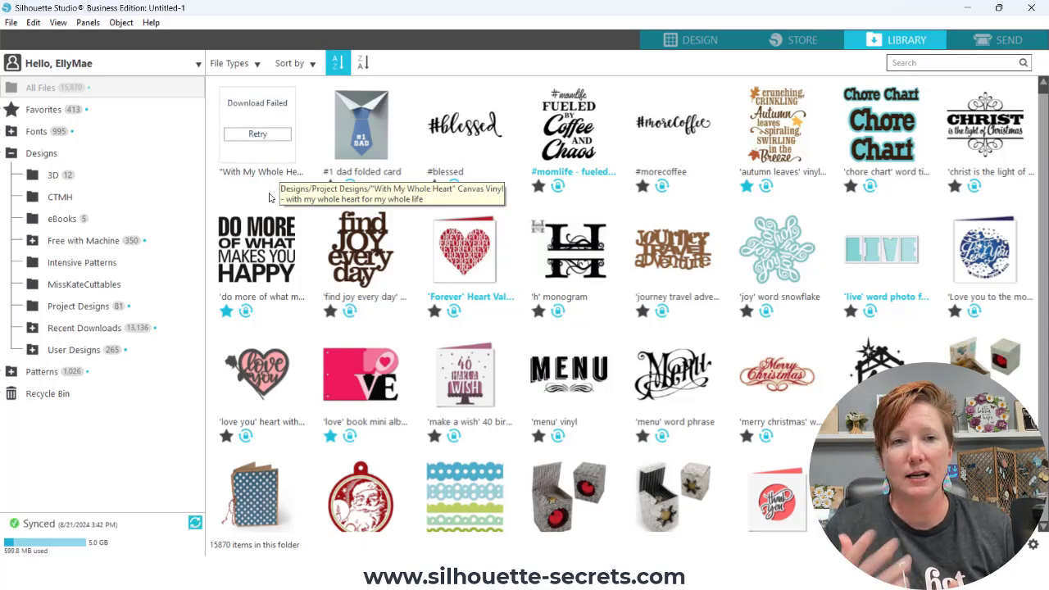
pyautogui.moveTo(269, 165)
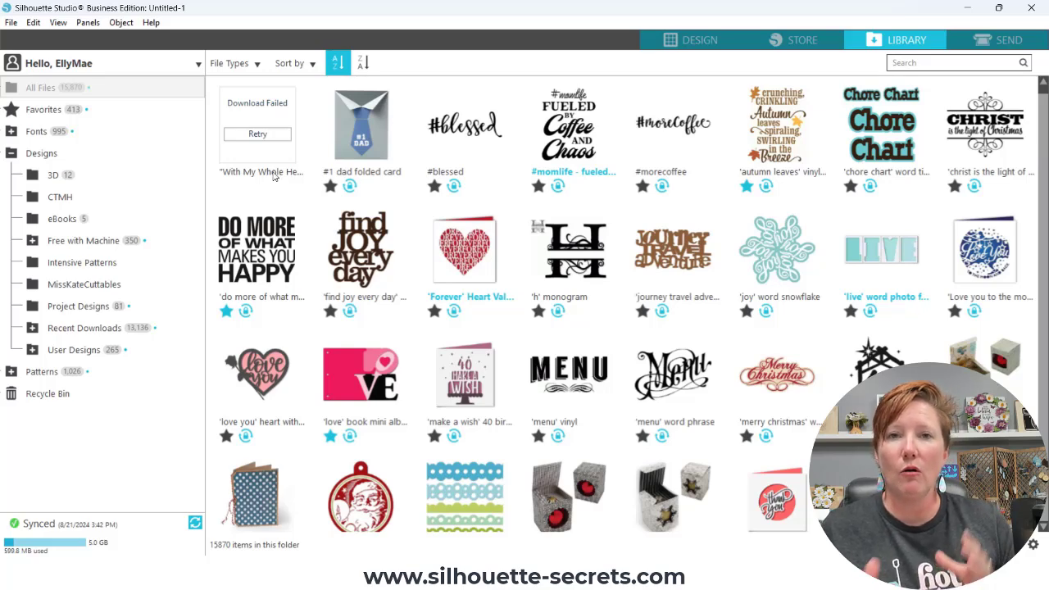
pyautogui.moveTo(261, 172)
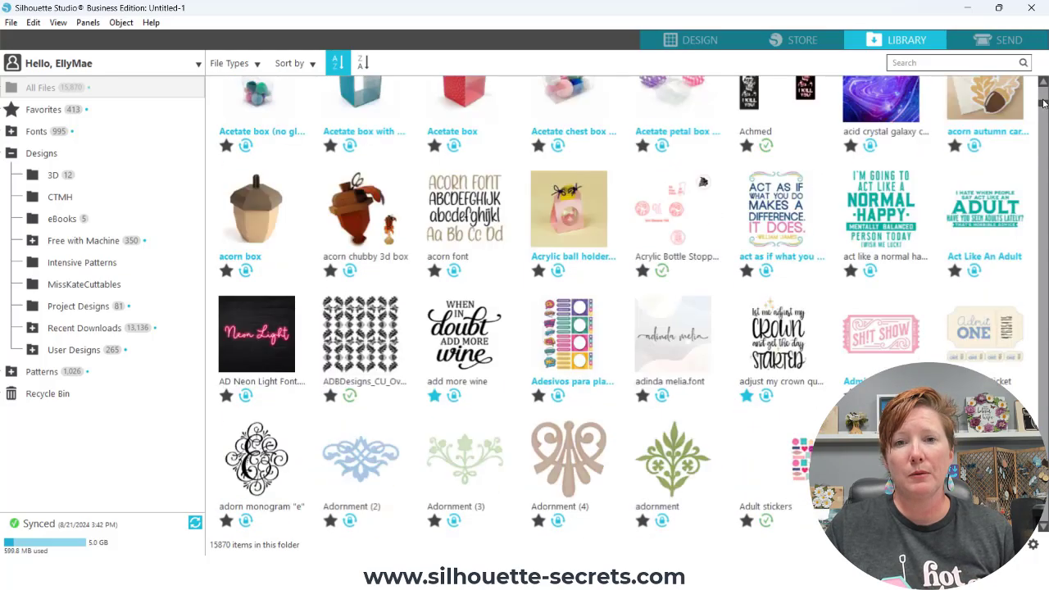
# Scroll down to the bee designs and retry the failed 'bee kind' wreath download
pyautogui.scroll(-3)
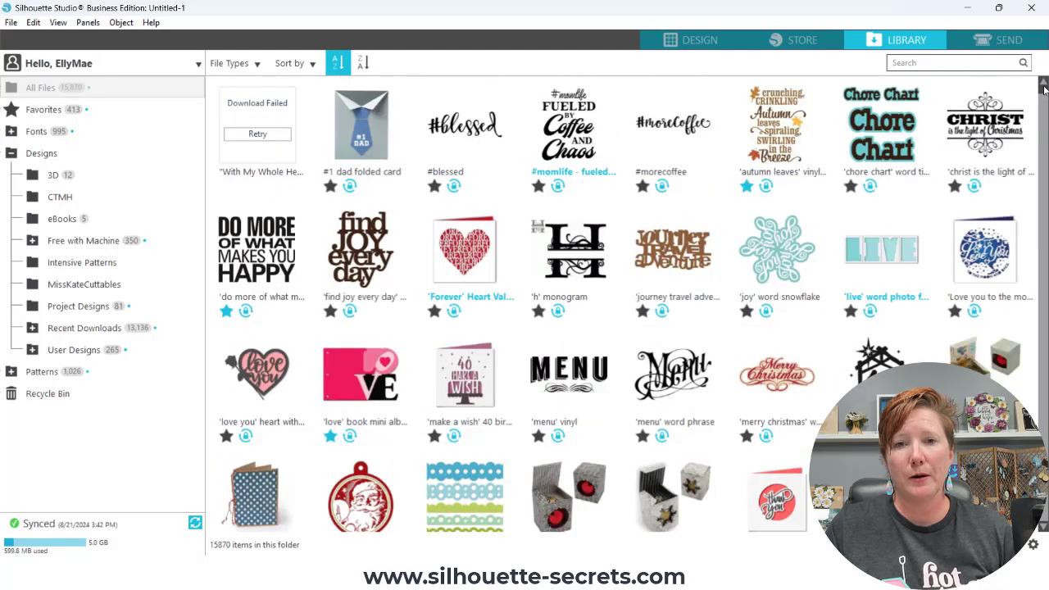
pyautogui.scroll(-3)
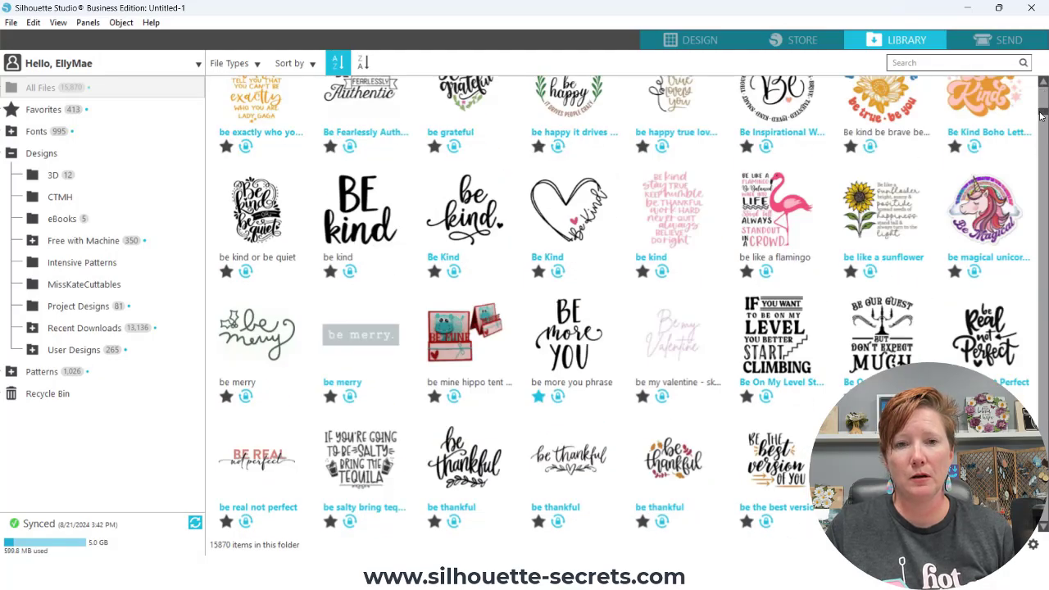
pyautogui.scroll(-3)
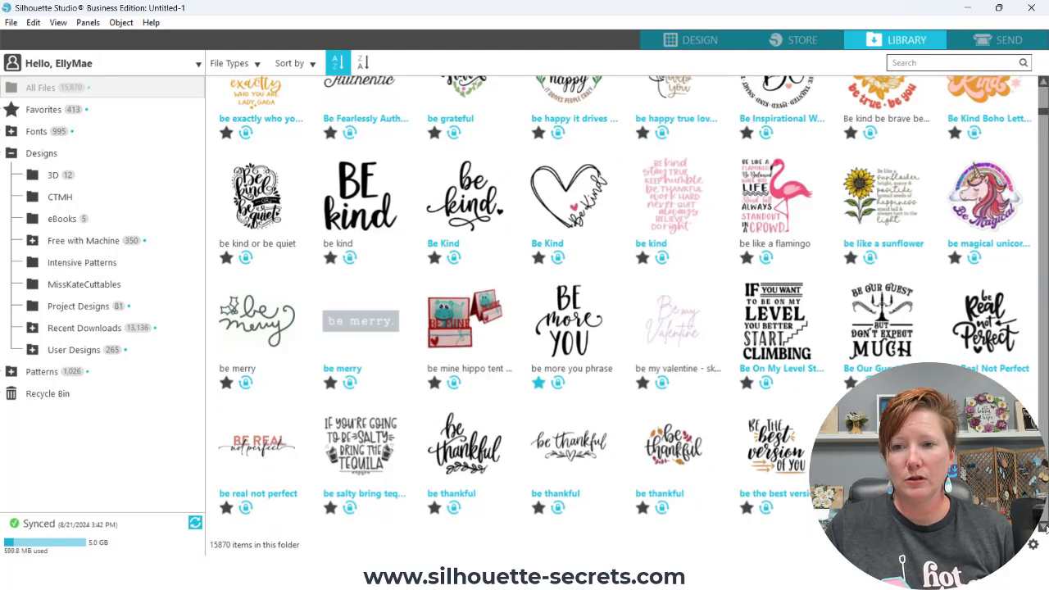
pyautogui.scroll(-3)
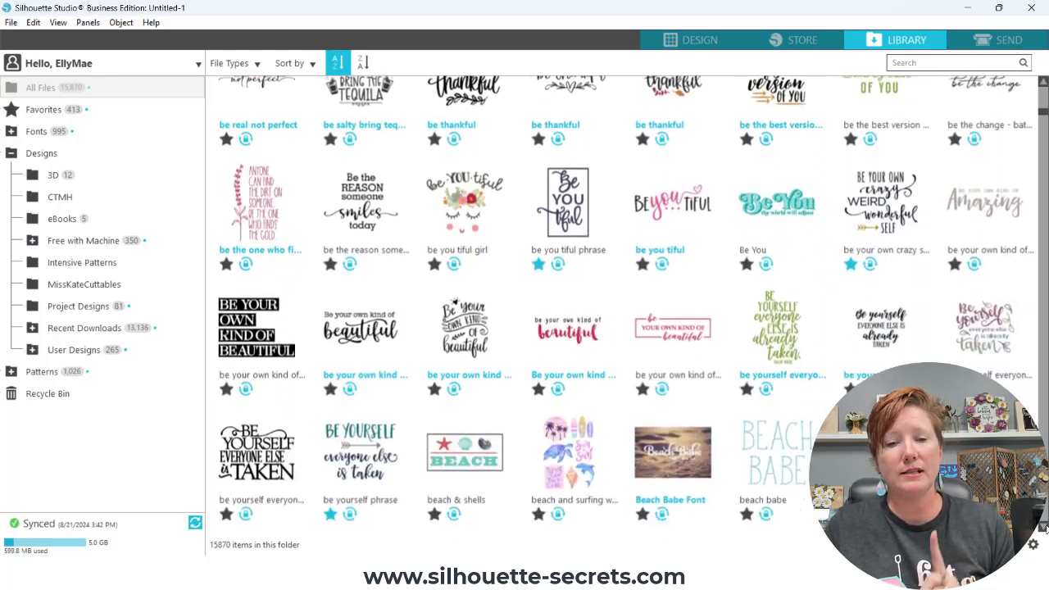
pyautogui.scroll(-3)
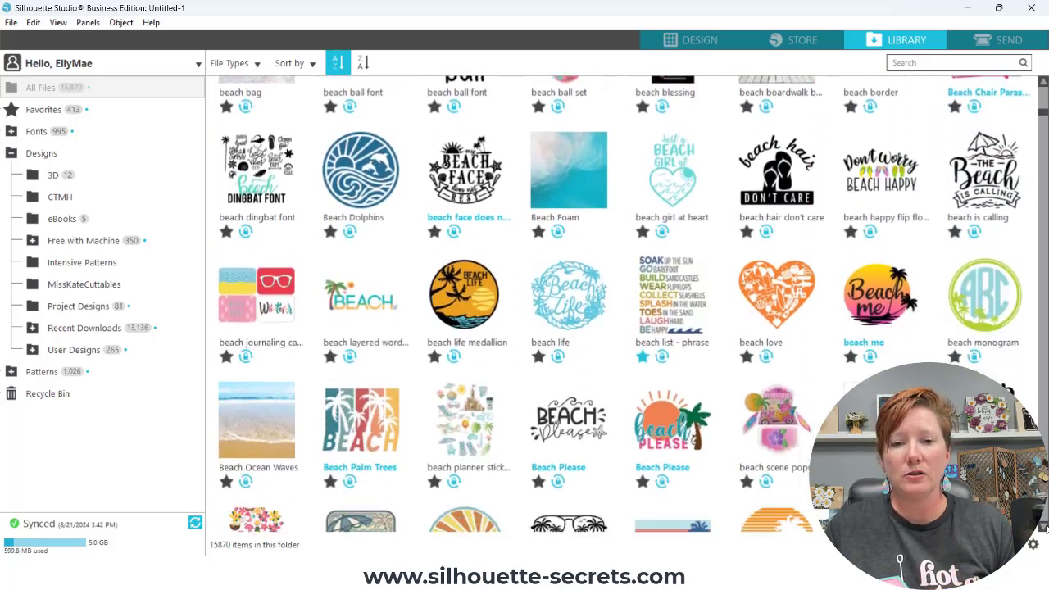
pyautogui.scroll(-3)
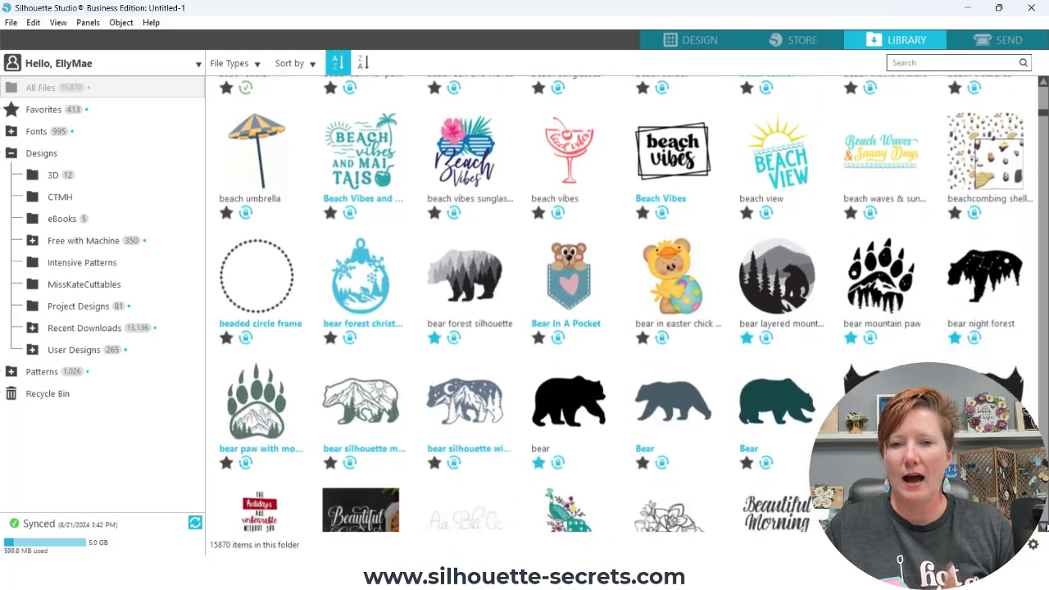
pyautogui.scroll(-3)
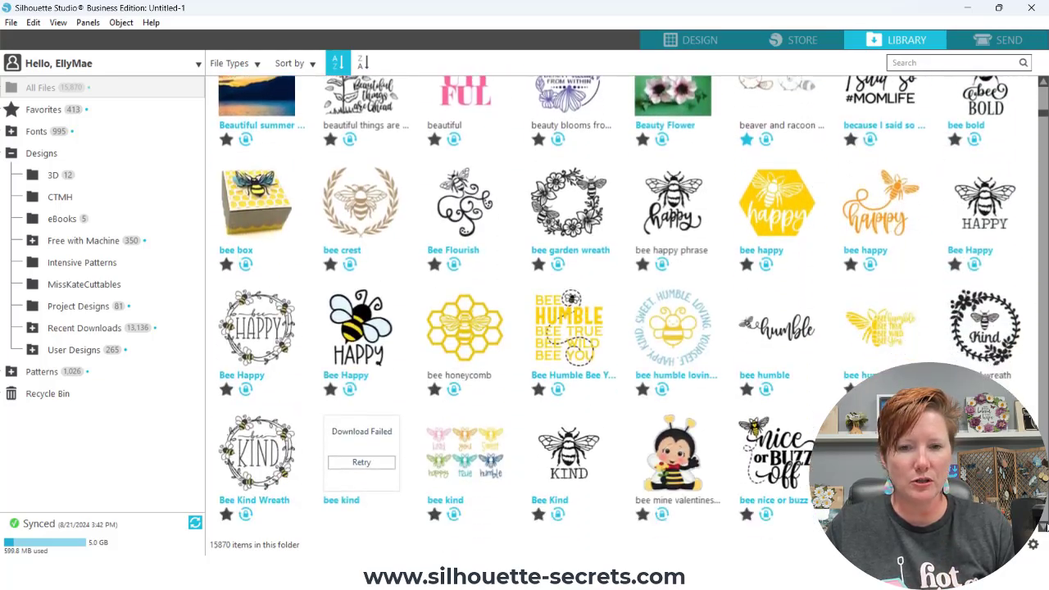
pyautogui.scroll(-3)
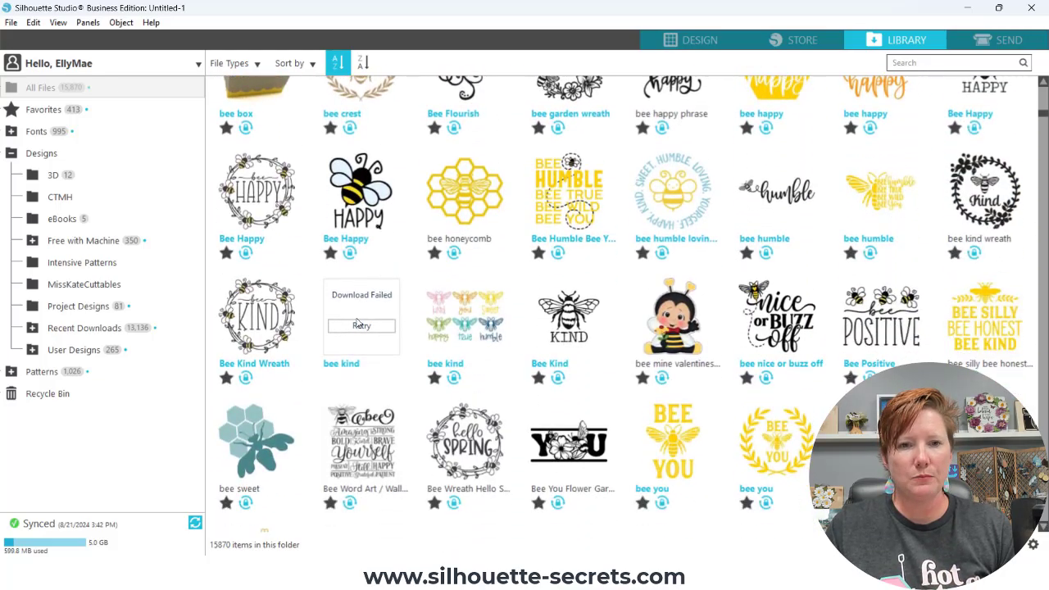
pyautogui.click(361, 324)
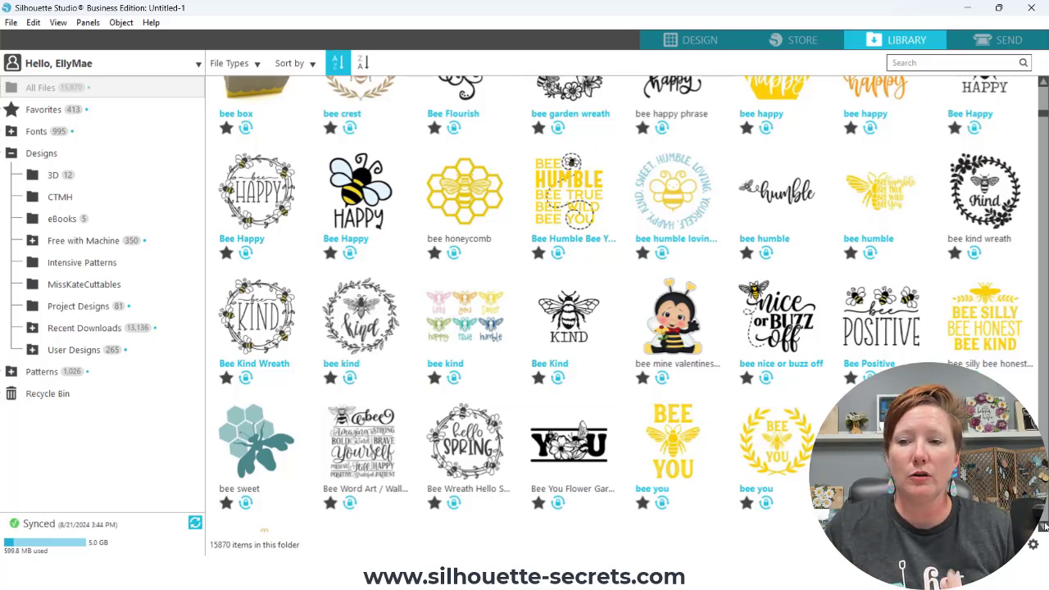
pyautogui.scroll(-3)
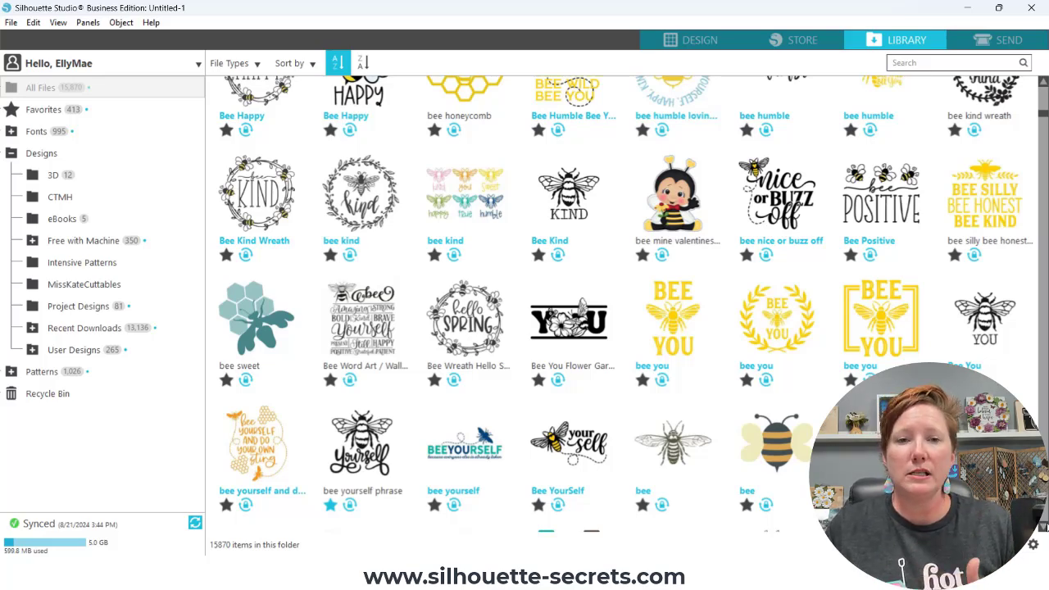
pyautogui.scroll(-3)
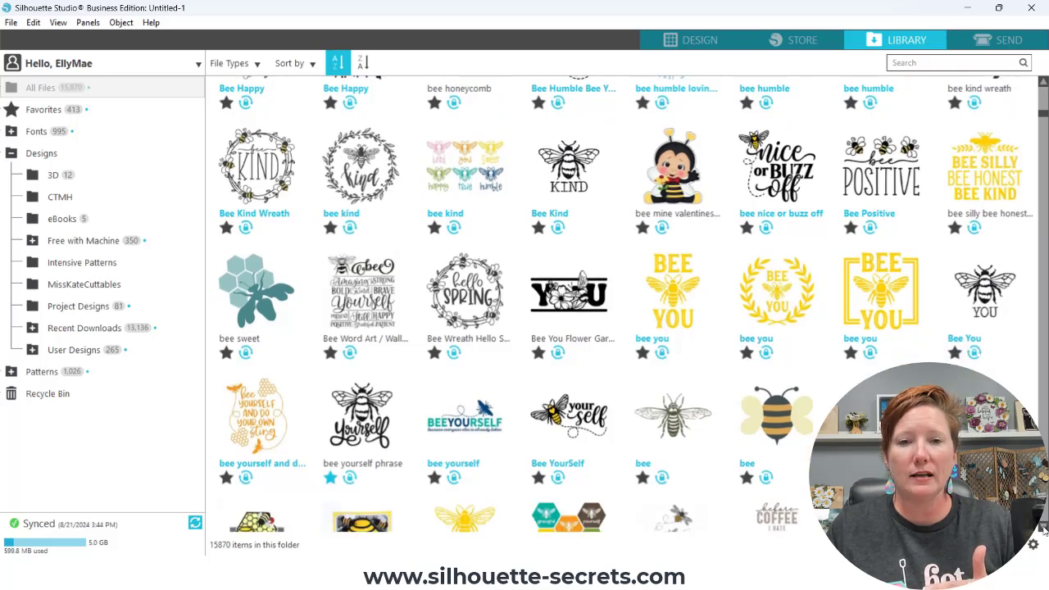
pyautogui.scroll(-3)
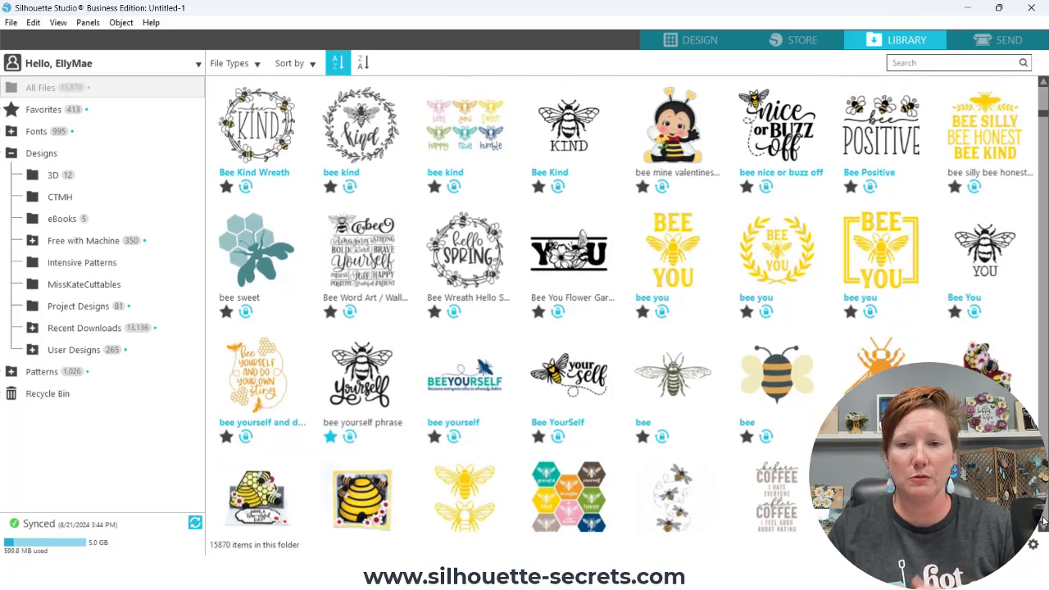
pyautogui.scroll(-3)
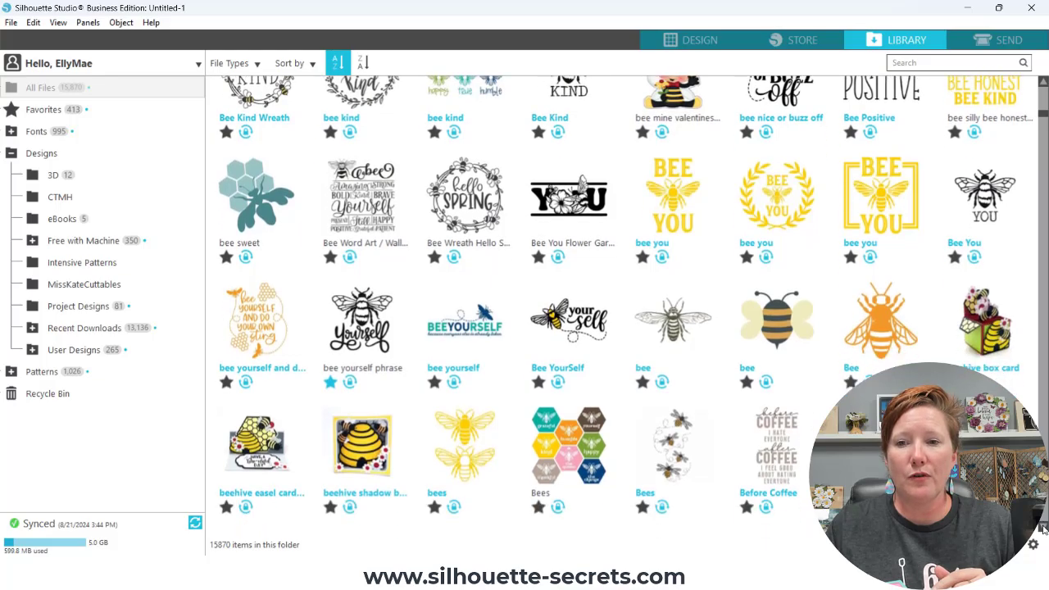
pyautogui.scroll(-3)
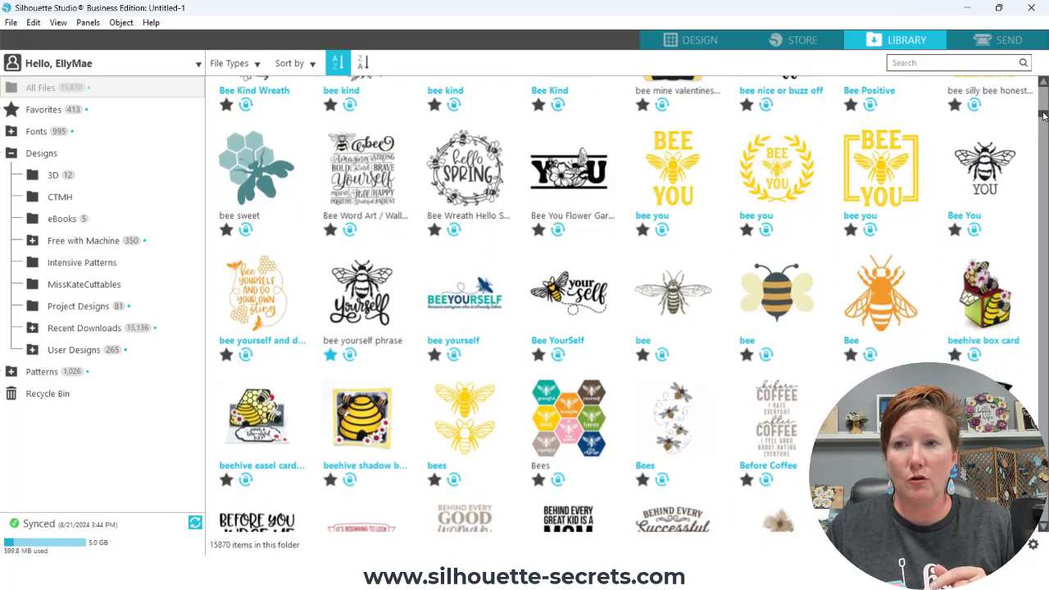
pyautogui.scroll(-3)
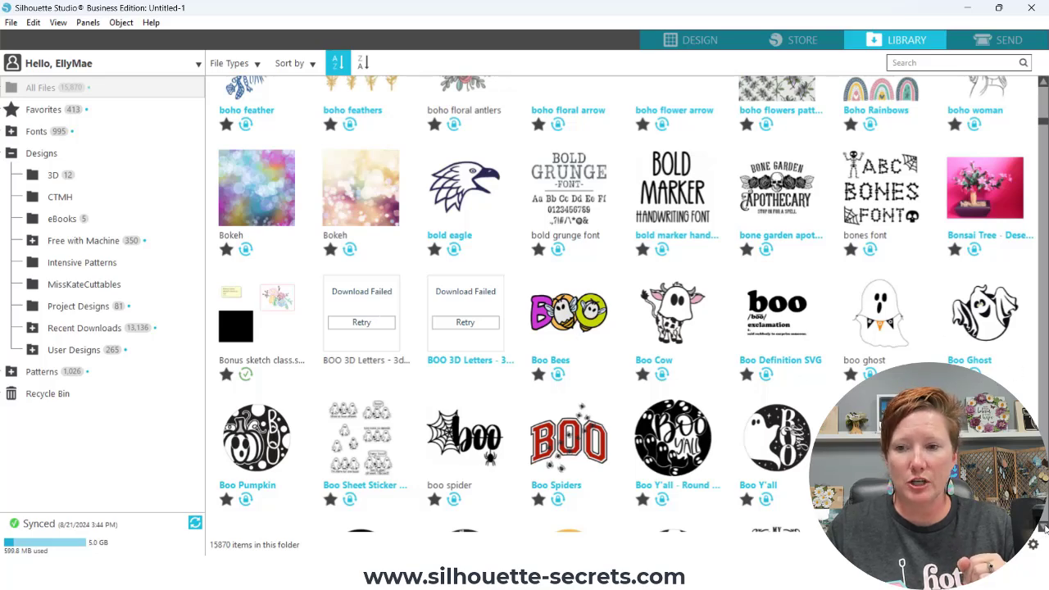
pyautogui.scroll(-3)
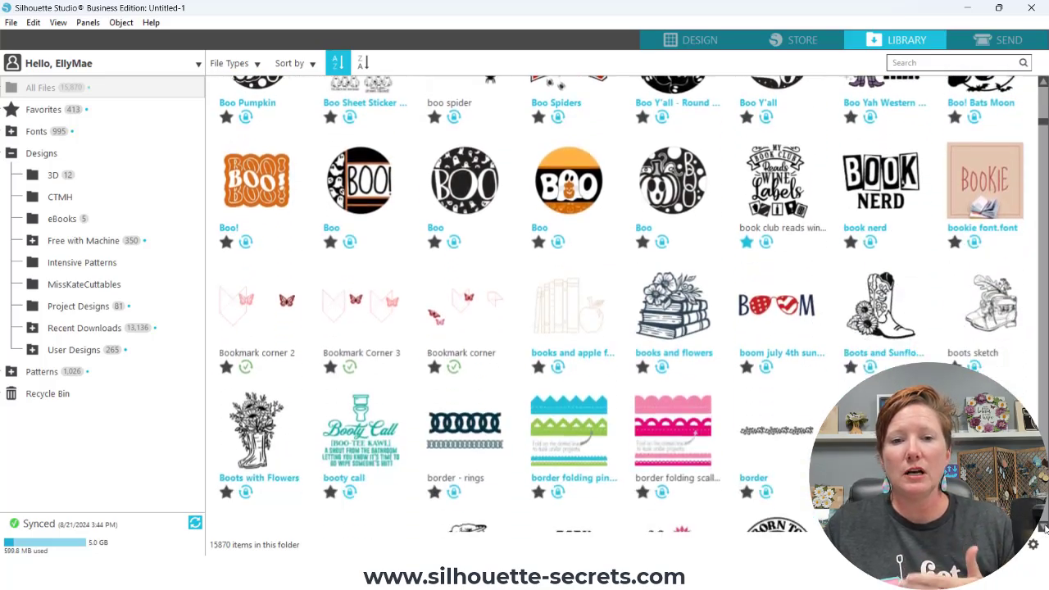
pyautogui.scroll(-3)
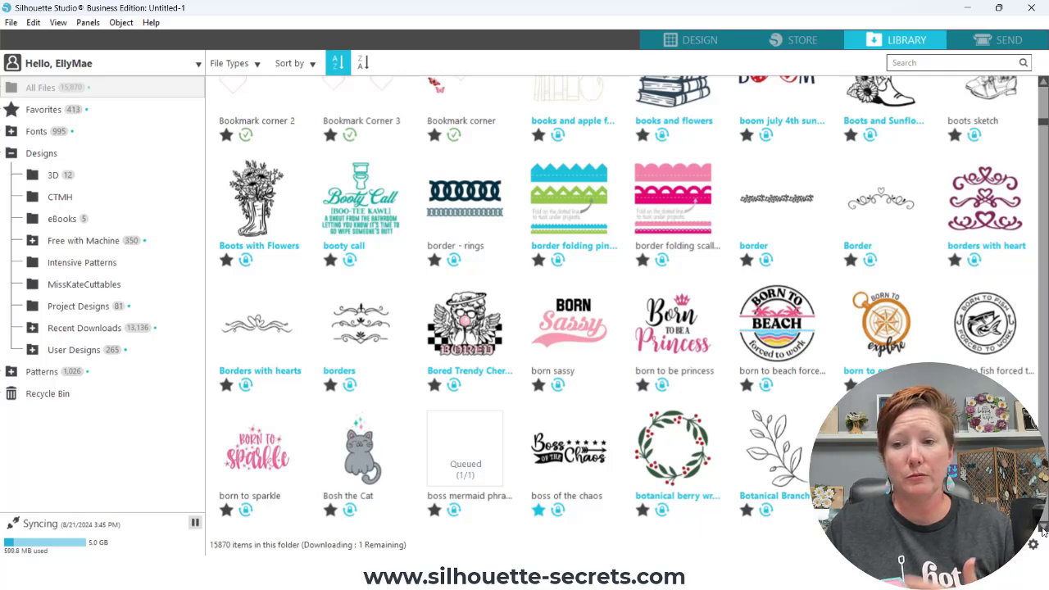
pyautogui.scroll(-3)
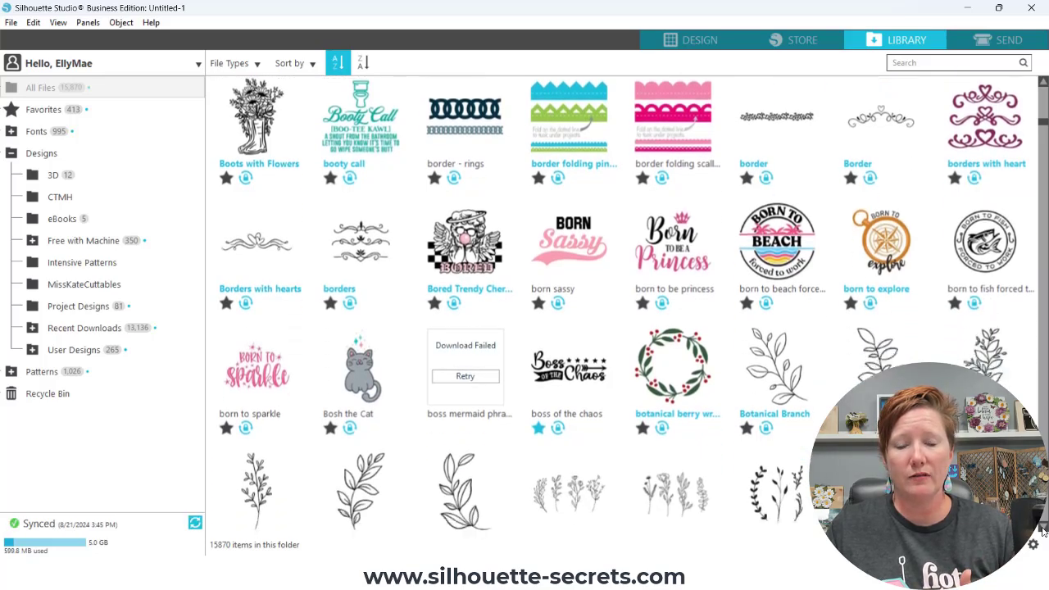
pyautogui.moveTo(462, 377)
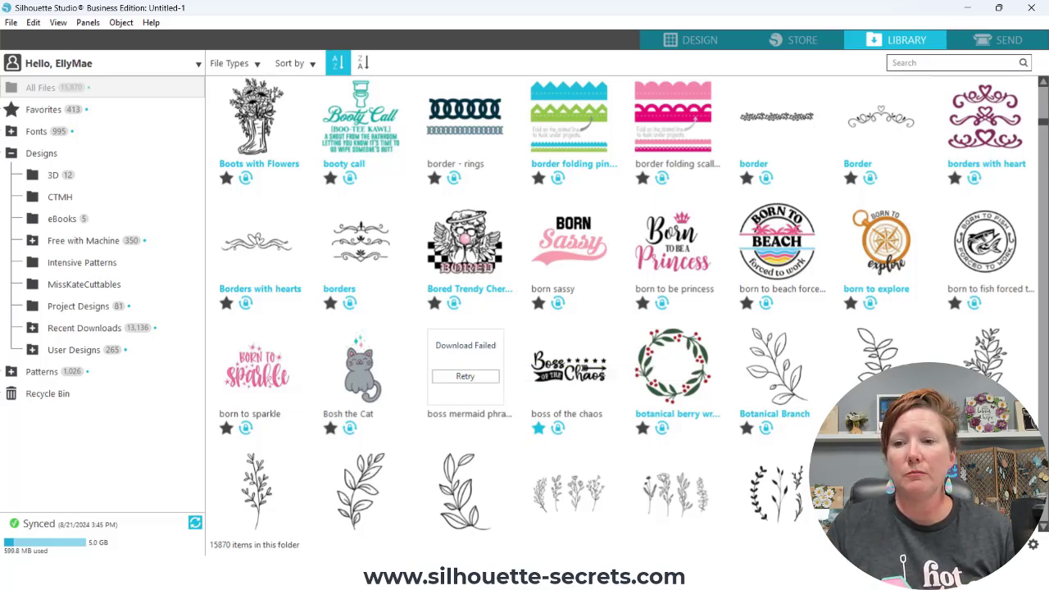
pyautogui.scroll(-3)
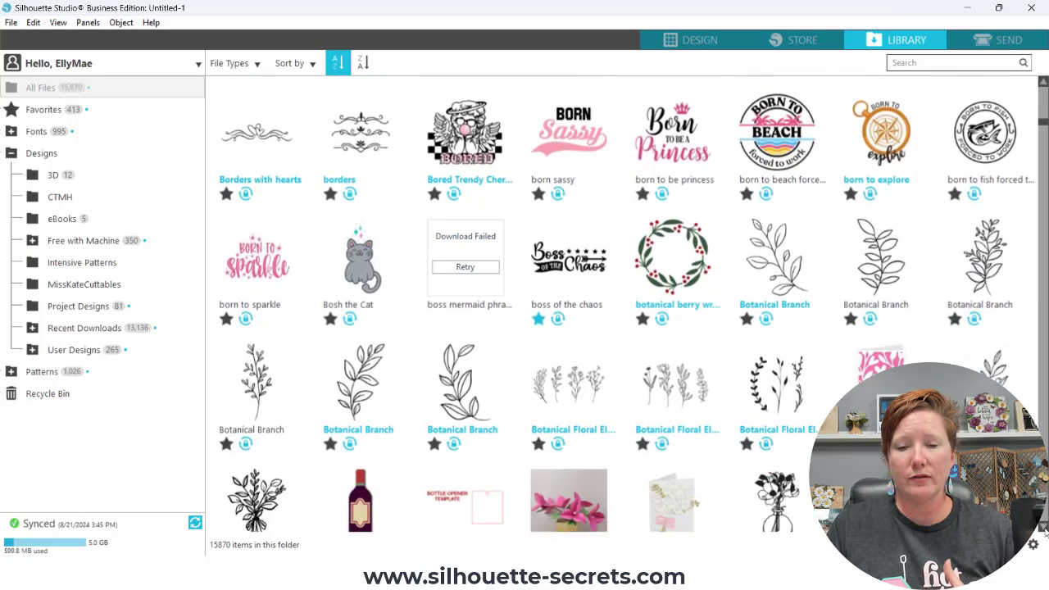
pyautogui.scroll(-3)
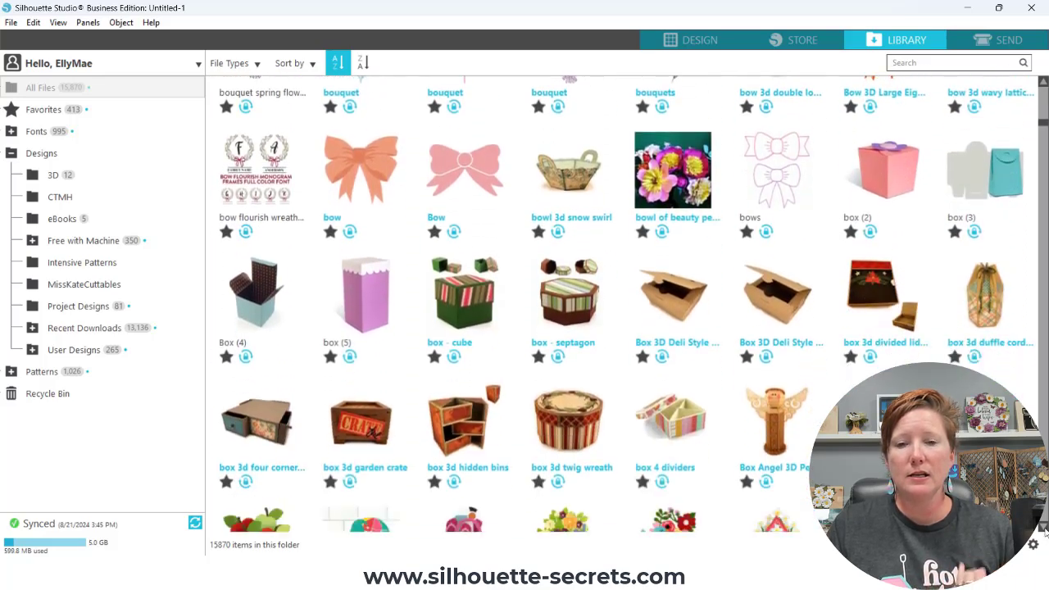
pyautogui.scroll(-3)
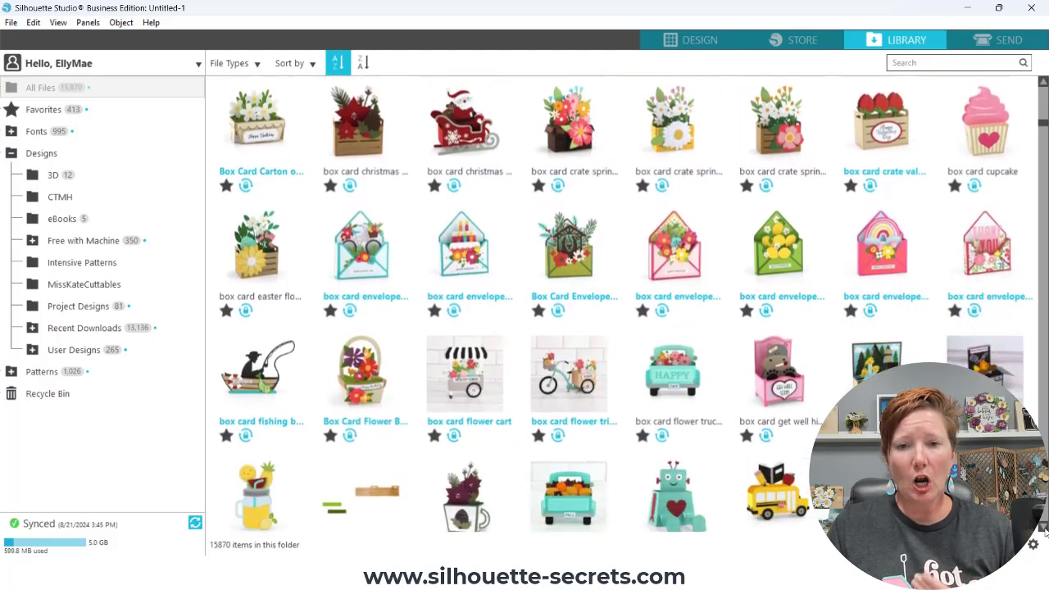
pyautogui.scroll(-3)
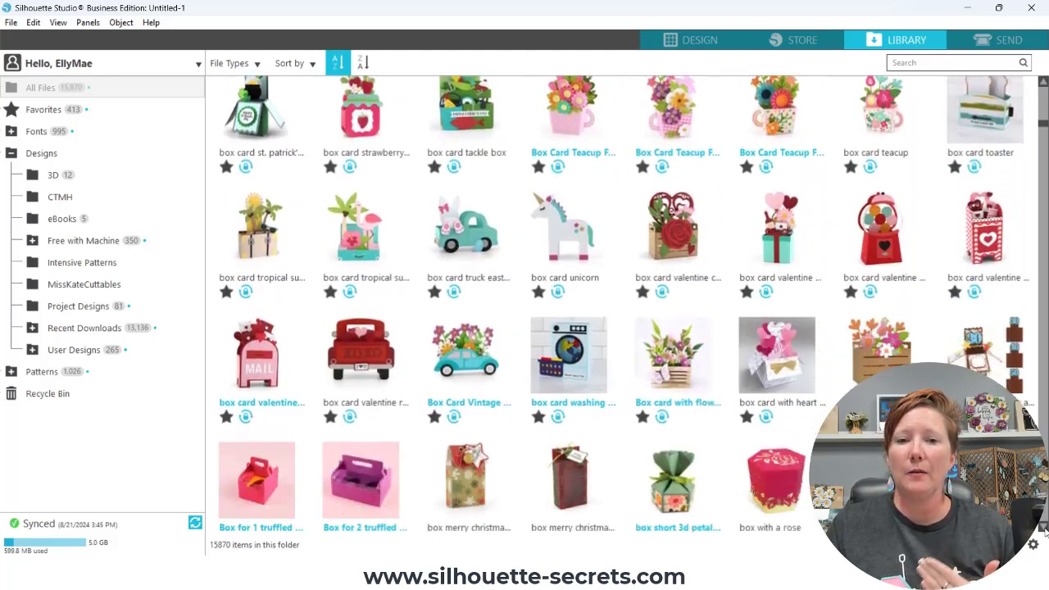
pyautogui.scroll(-3)
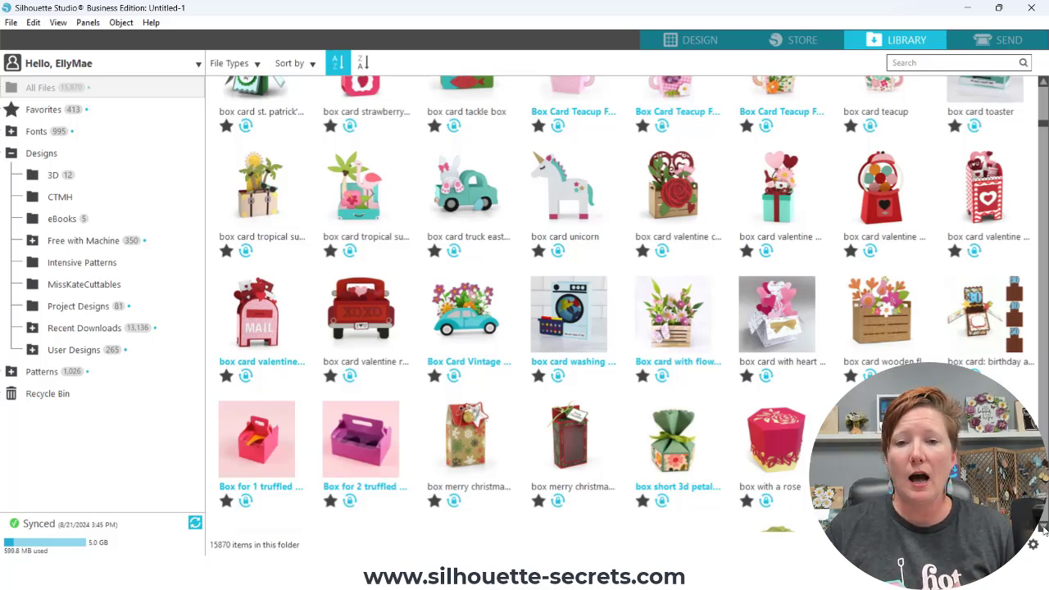
pyautogui.scroll(-3)
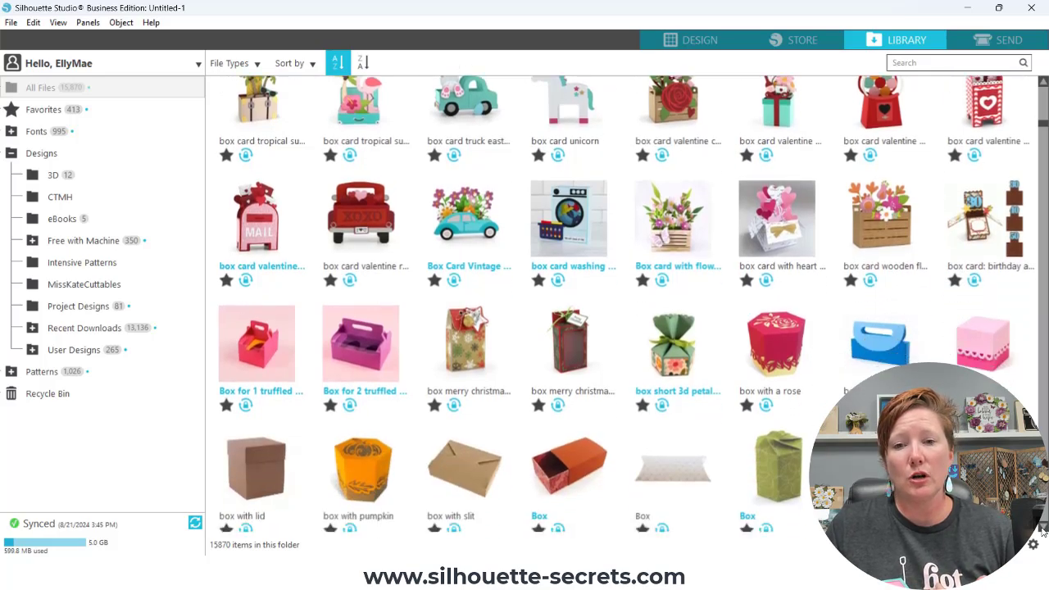
pyautogui.scroll(-3)
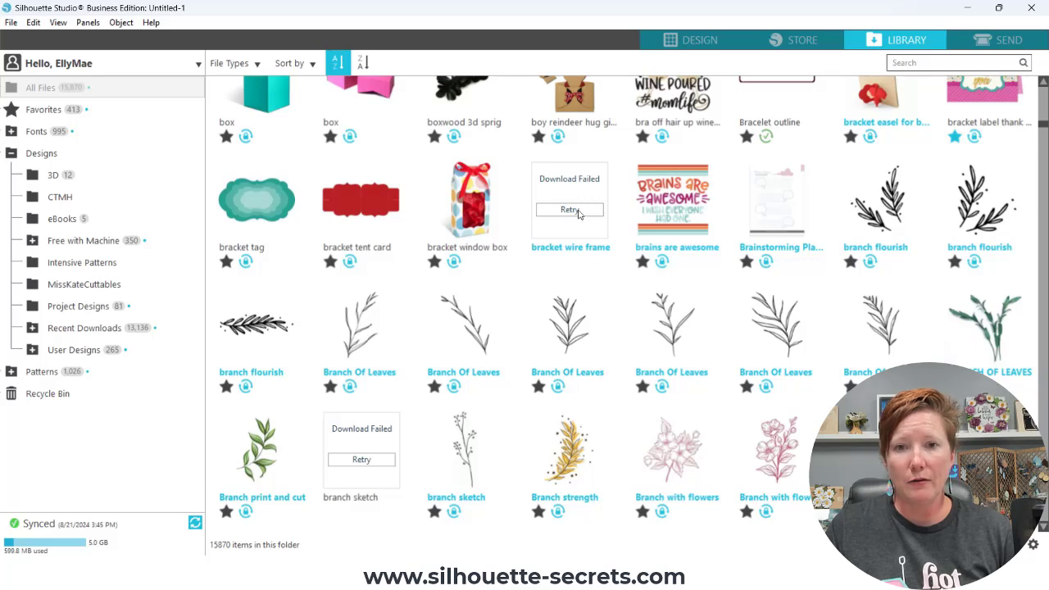
# Retry the 'bracket wire frame' and 'branch sketch' downloads so both load or queue
pyautogui.click(569, 210)
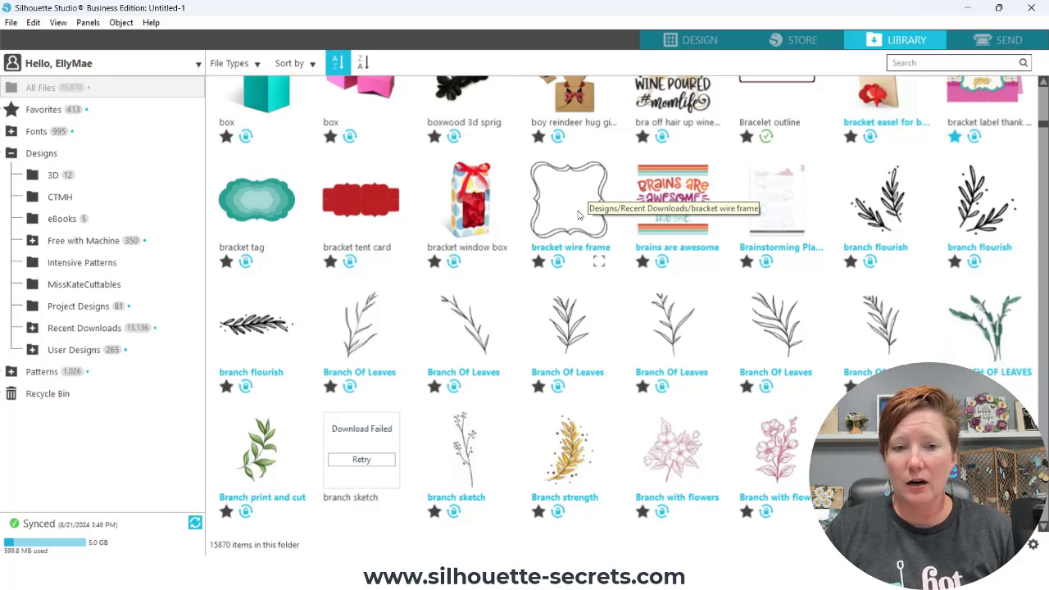
pyautogui.moveTo(573, 216)
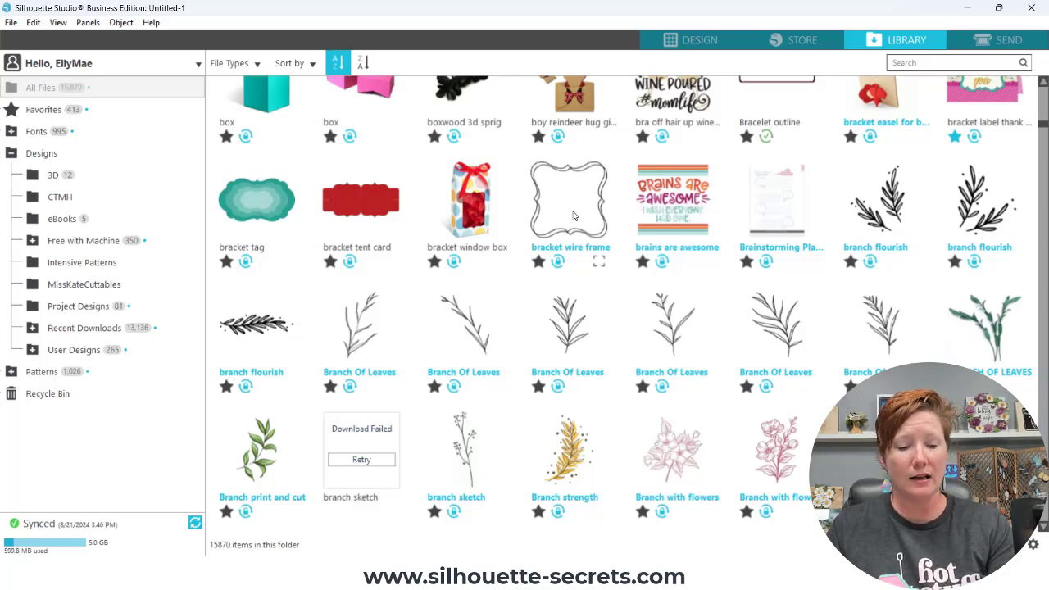
pyautogui.click(360, 459)
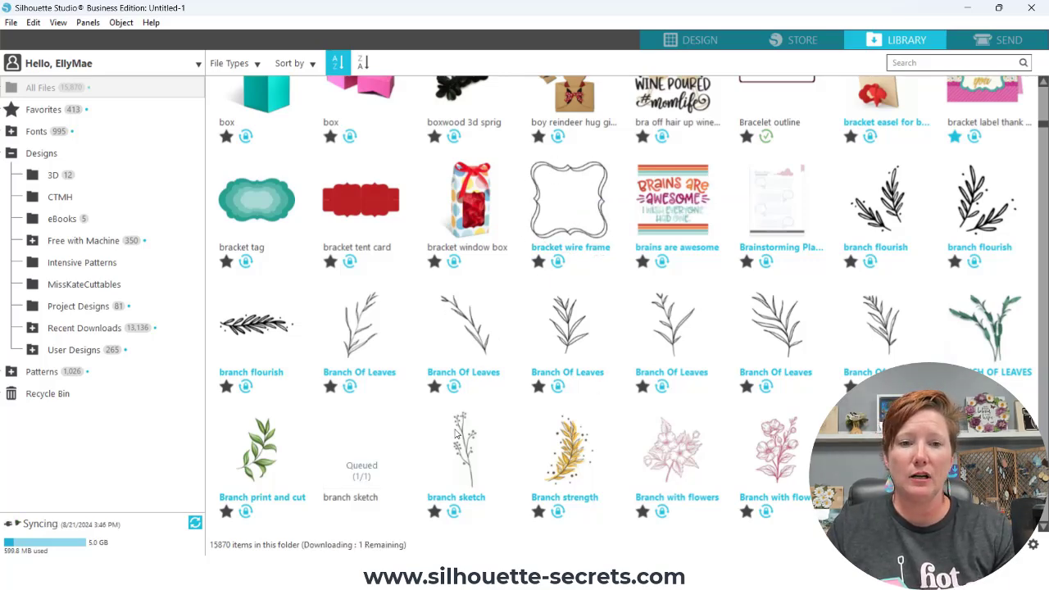
pyautogui.moveTo(457, 435)
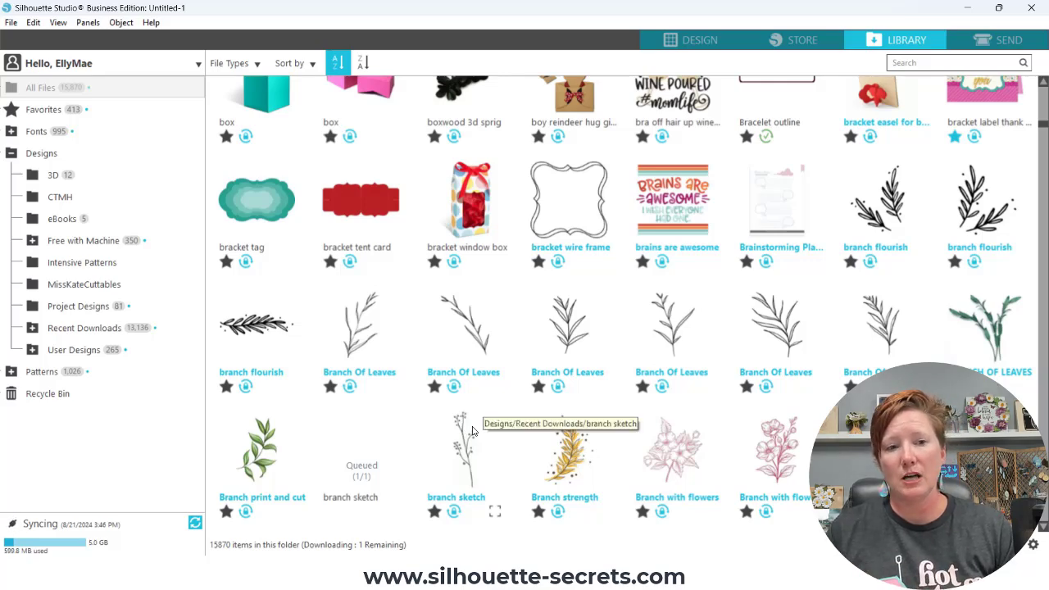